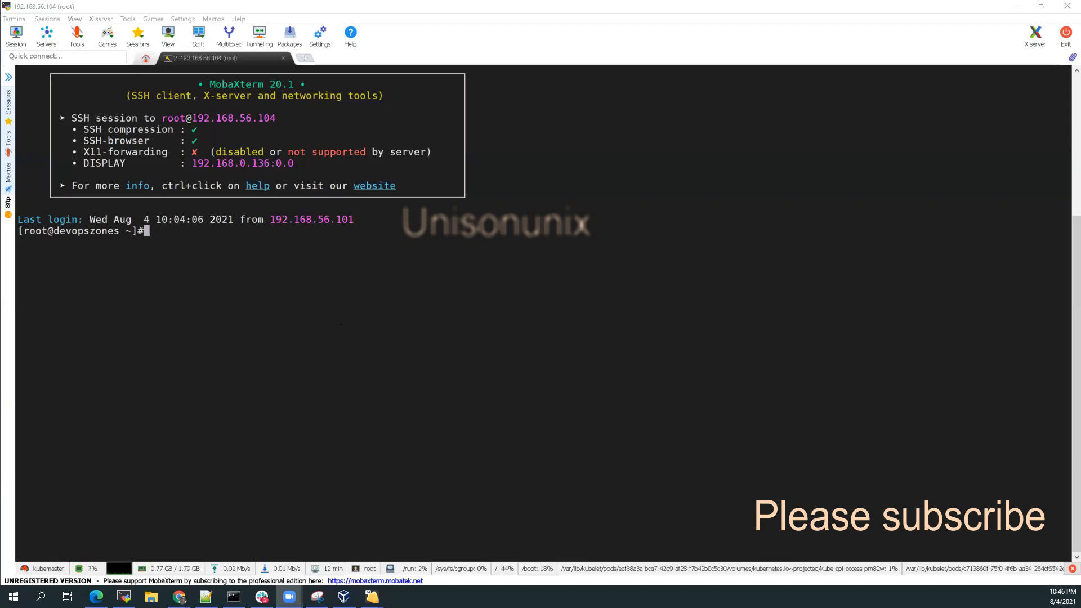
mouse_move(445, 279)
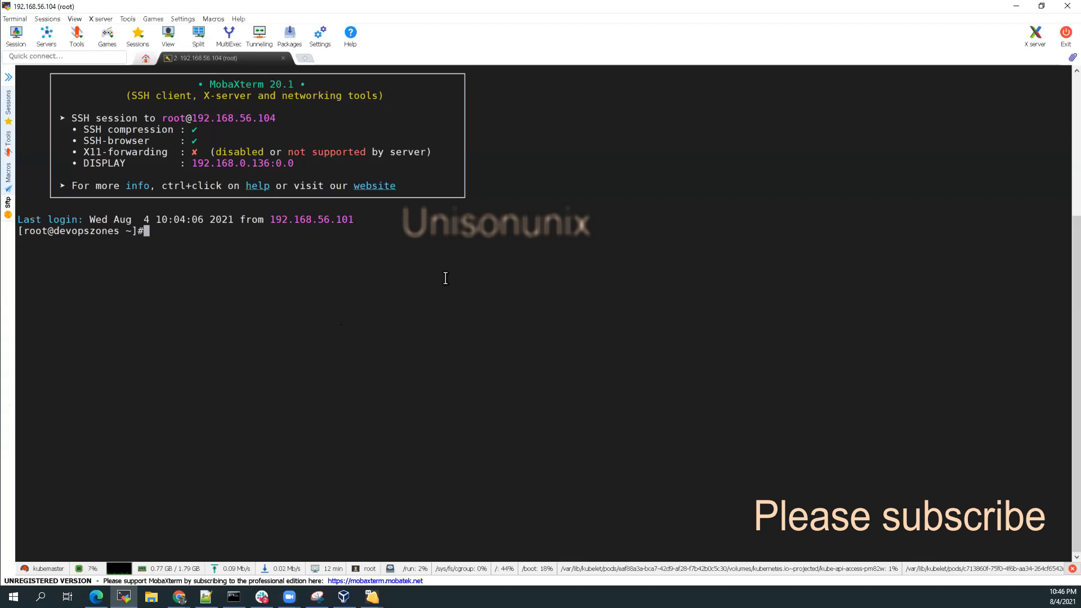
Run kubectl get nodes to show kubemaster, kubeworker1 and kubeworker2 Ready on v1.21.3
type("k")
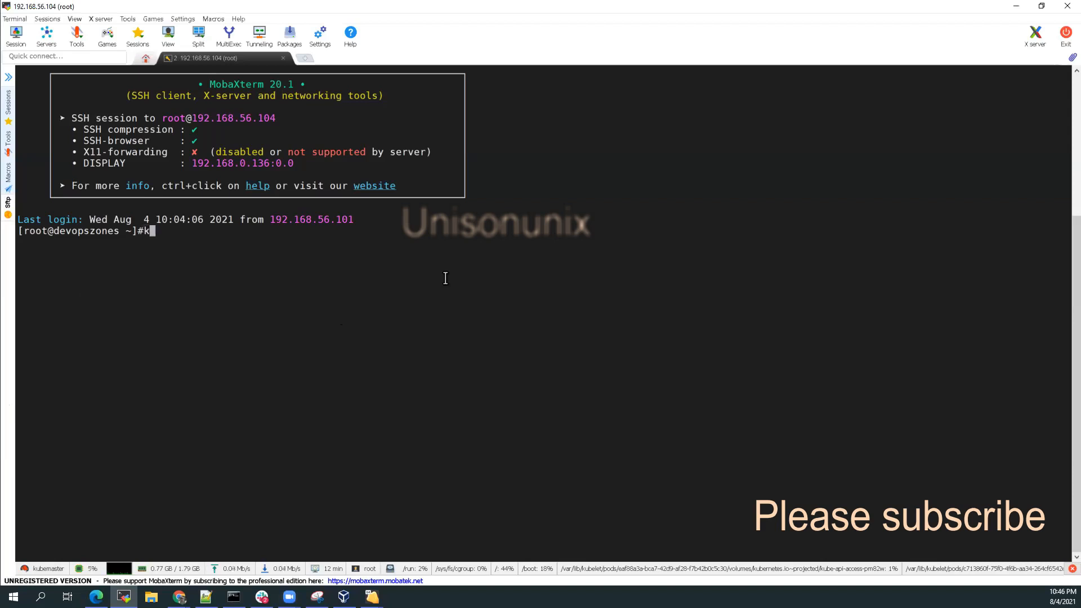
type("ube")
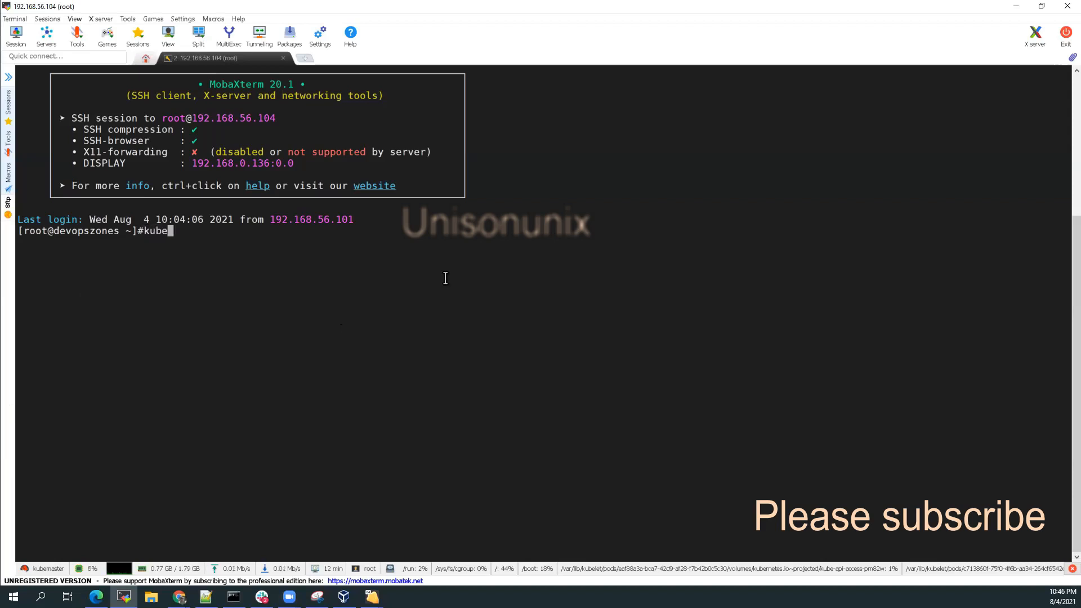
type("ctl ge")
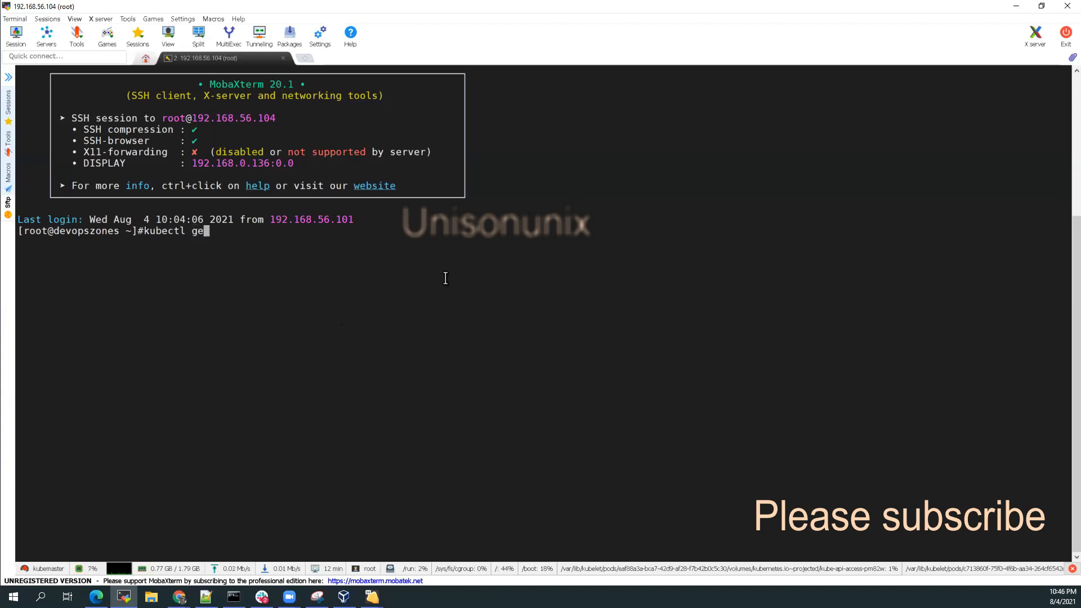
type("t nodes")
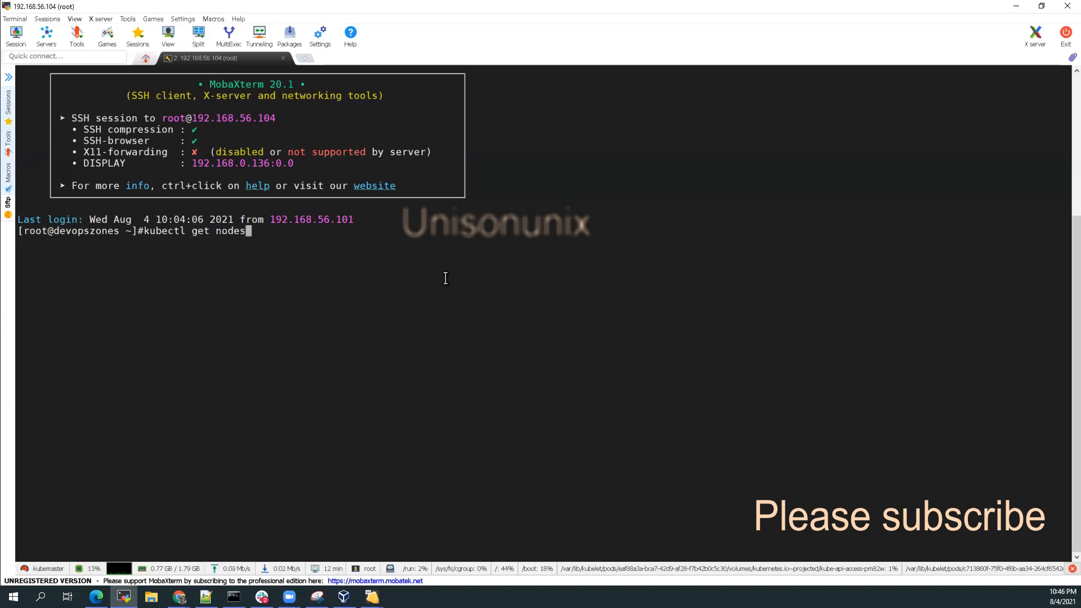
key("Return")
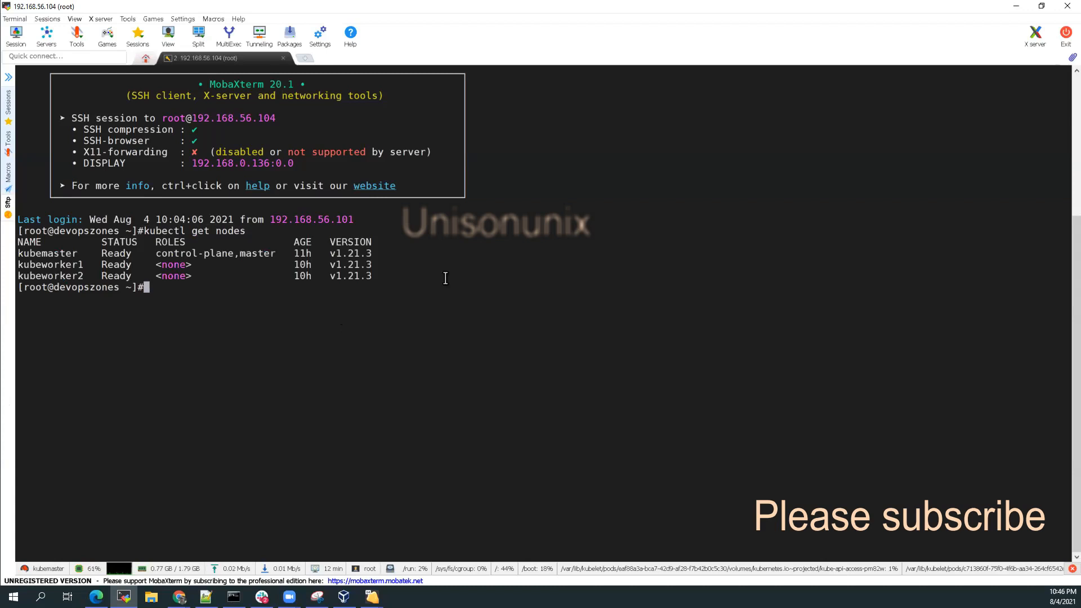
mouse_move(449, 291)
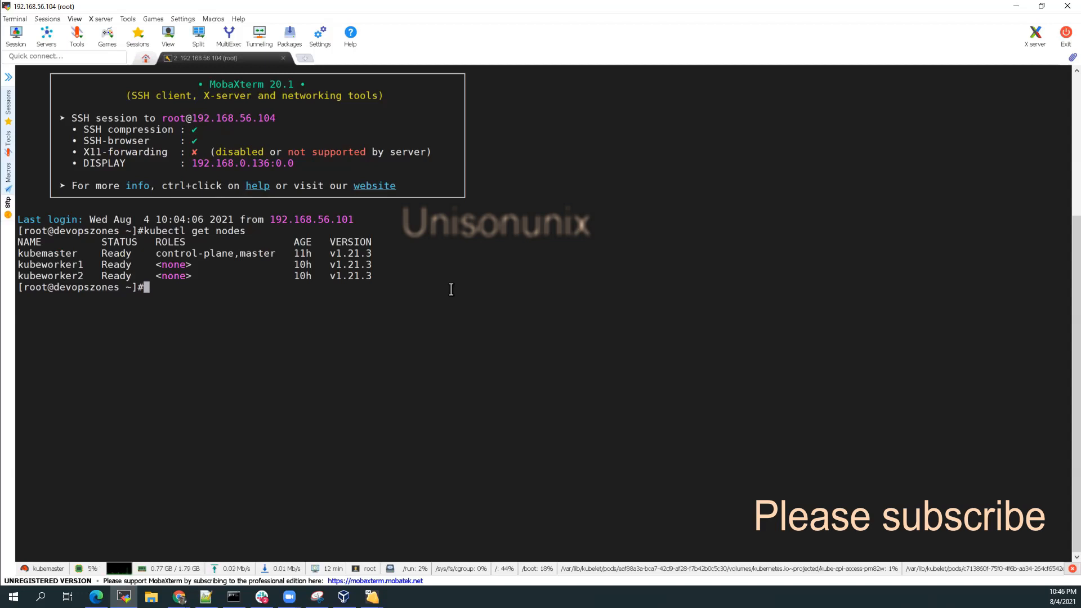
List pods with kubectl get po (none in default), then with -A across all namespaces
type("kubectl")
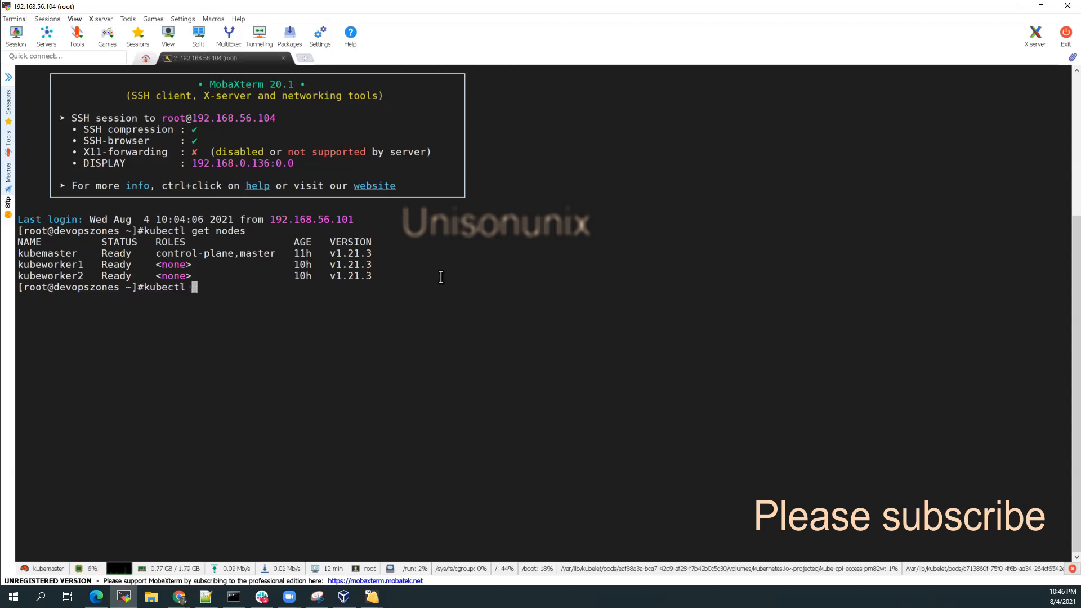
type("get")
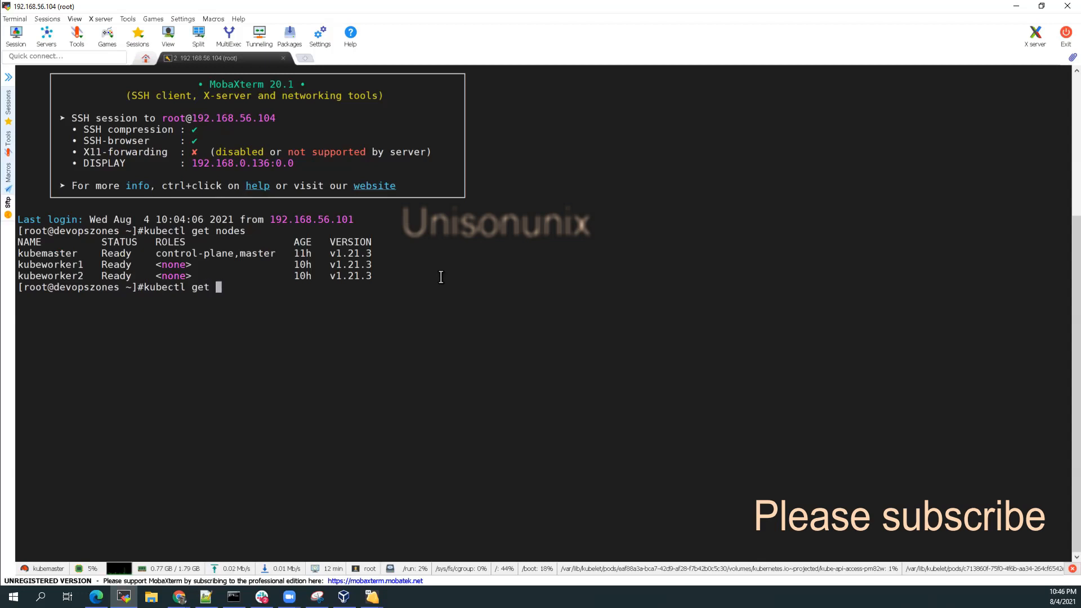
type("po")
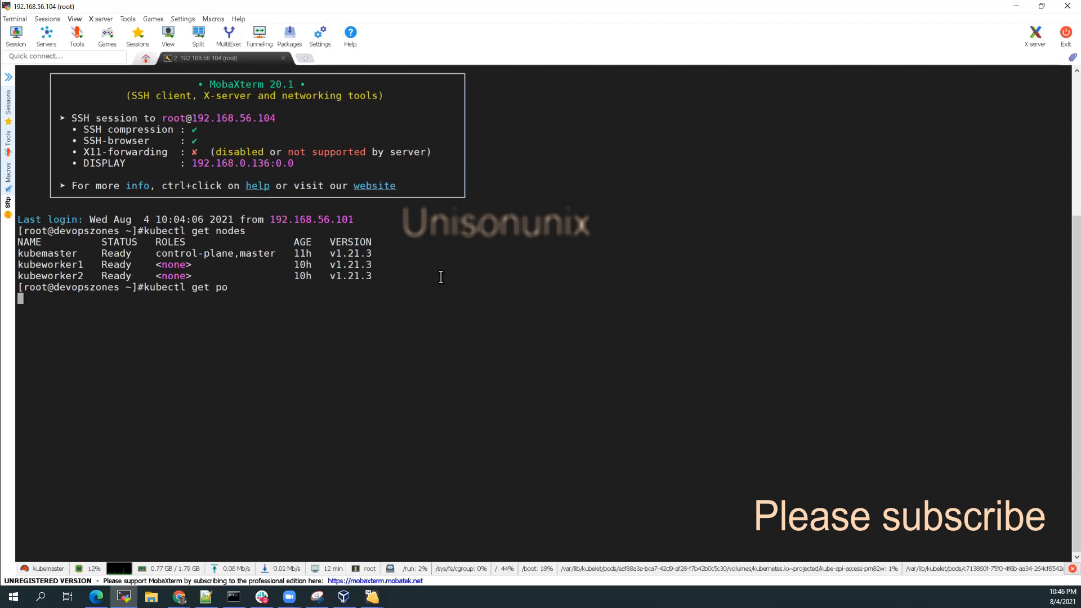
key("Return")
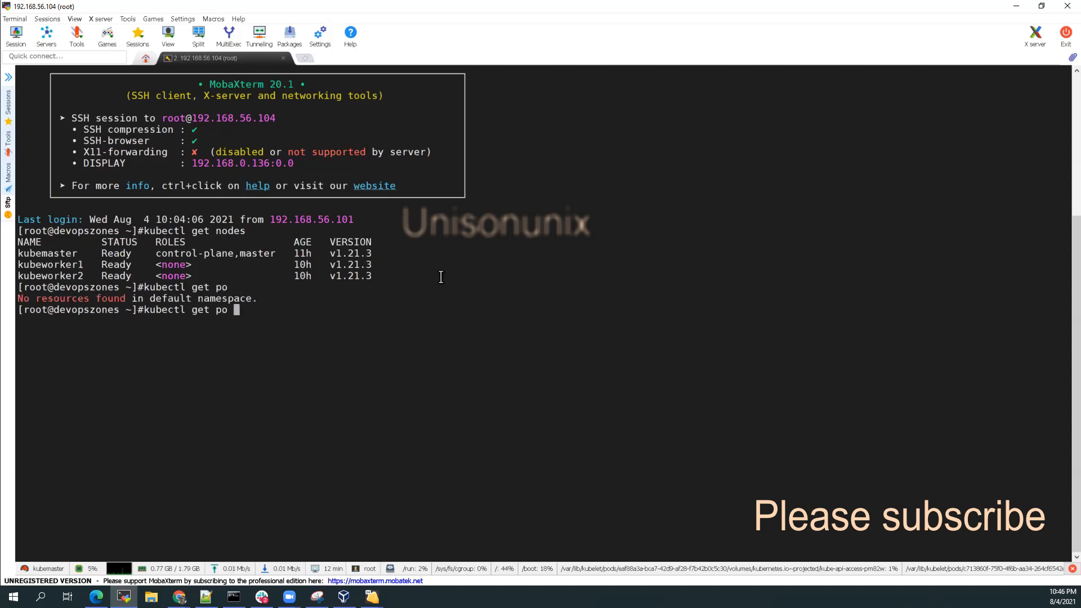
type("-A")
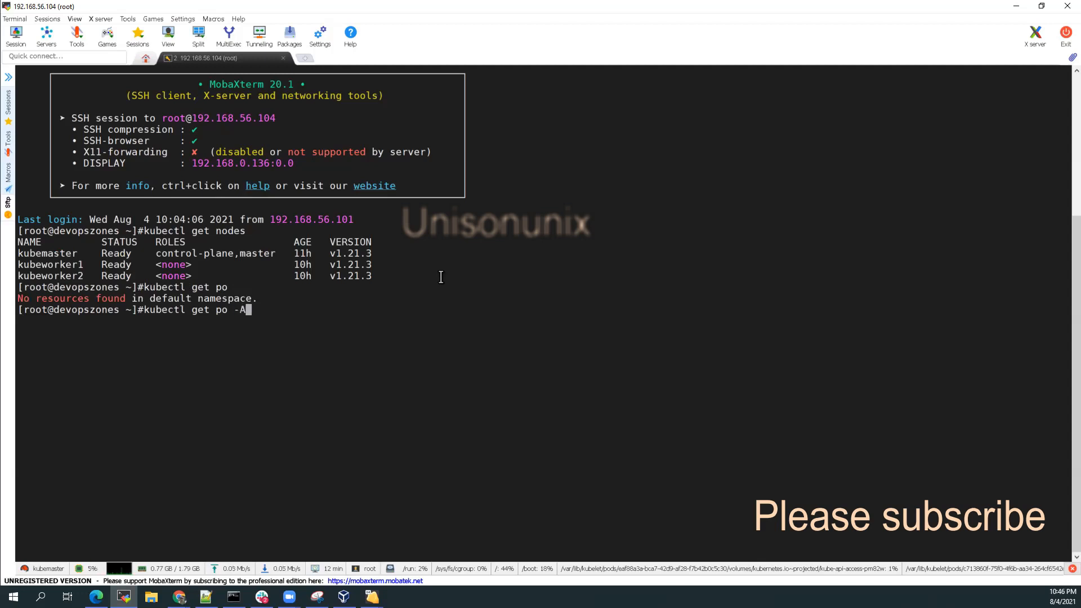
key("Return")
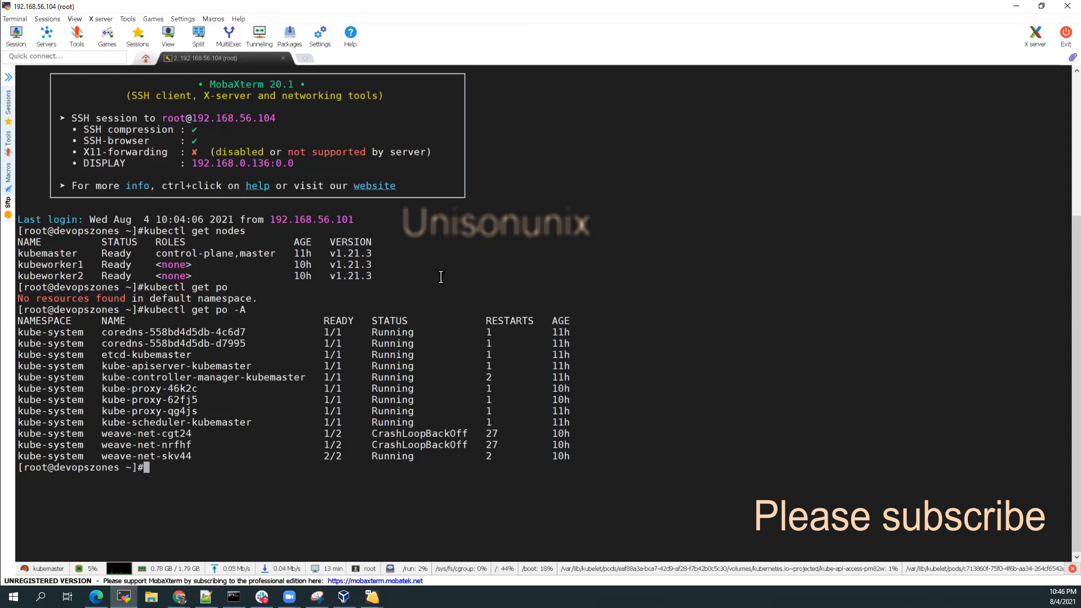
mouse_move(498, 277)
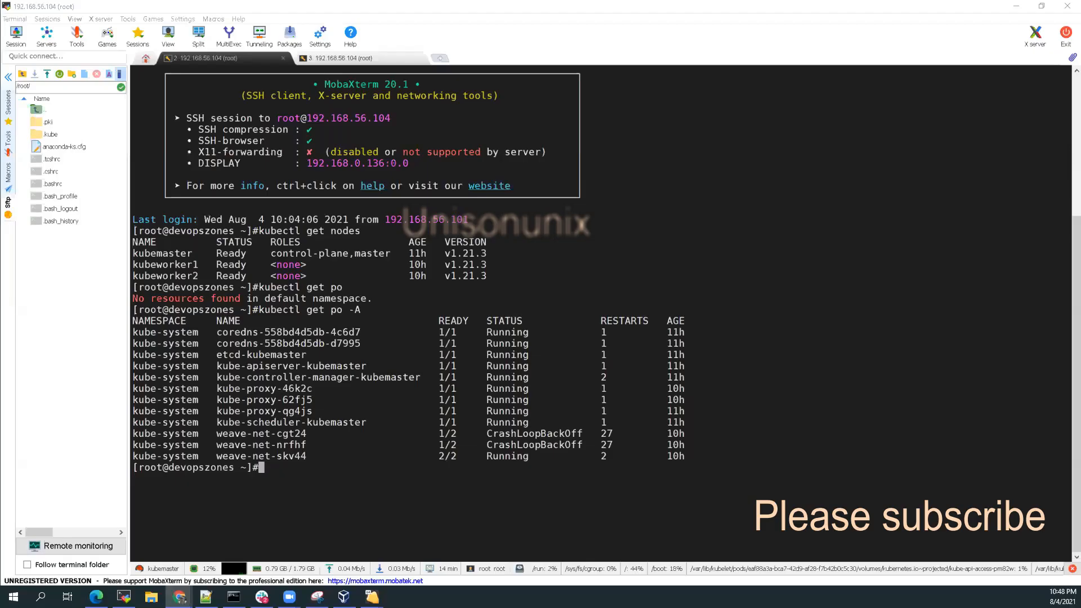
mouse_move(366, 455)
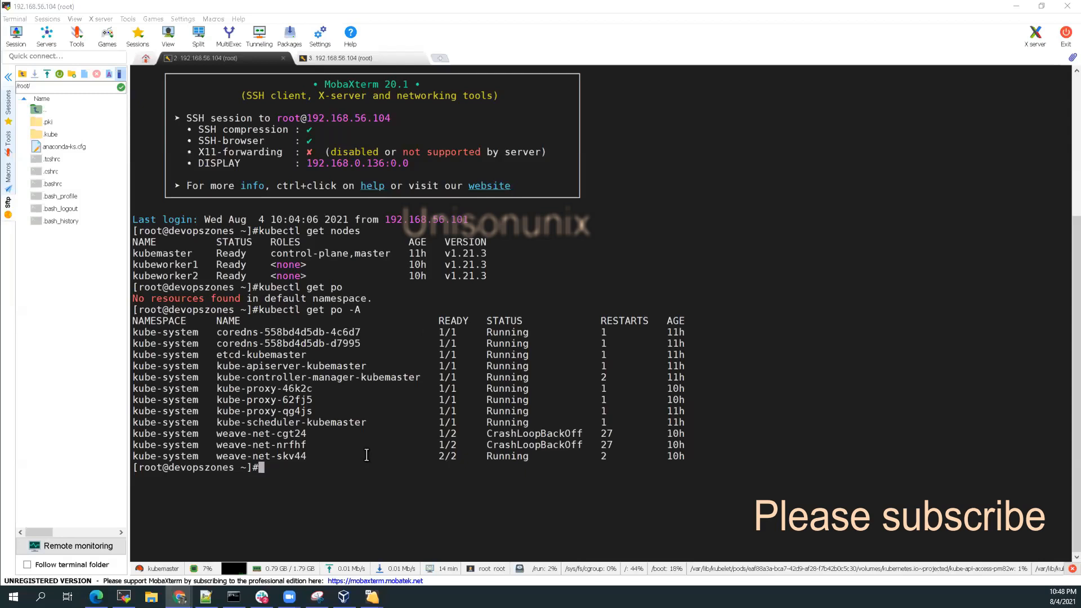
Load kubectl completion with source <(kubectl completion bash) and start typing a kubectl command
type("source <(kubectl completion bash)")
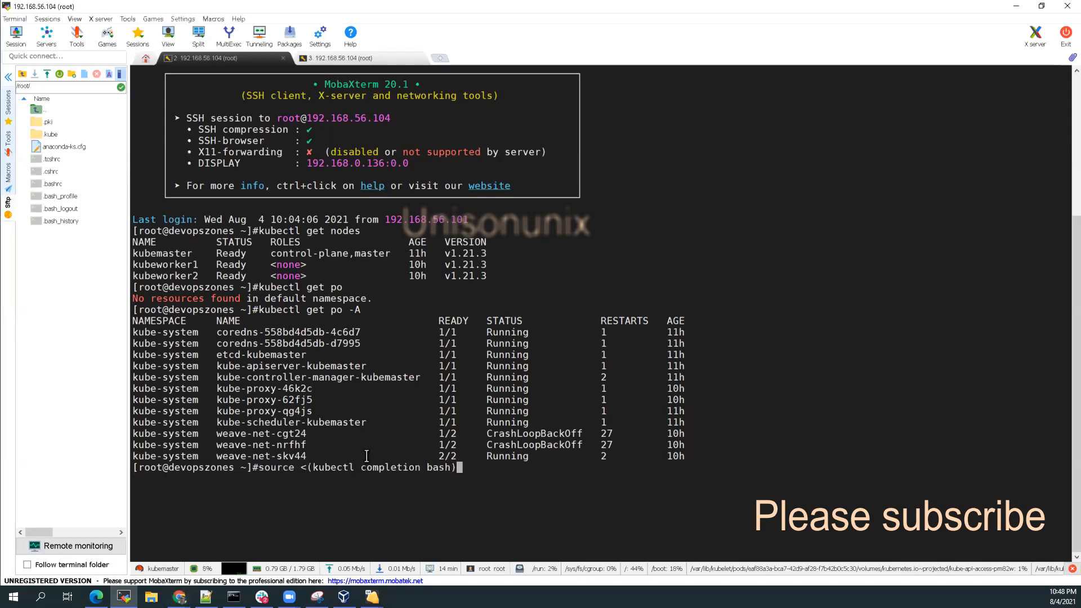
key("Return")
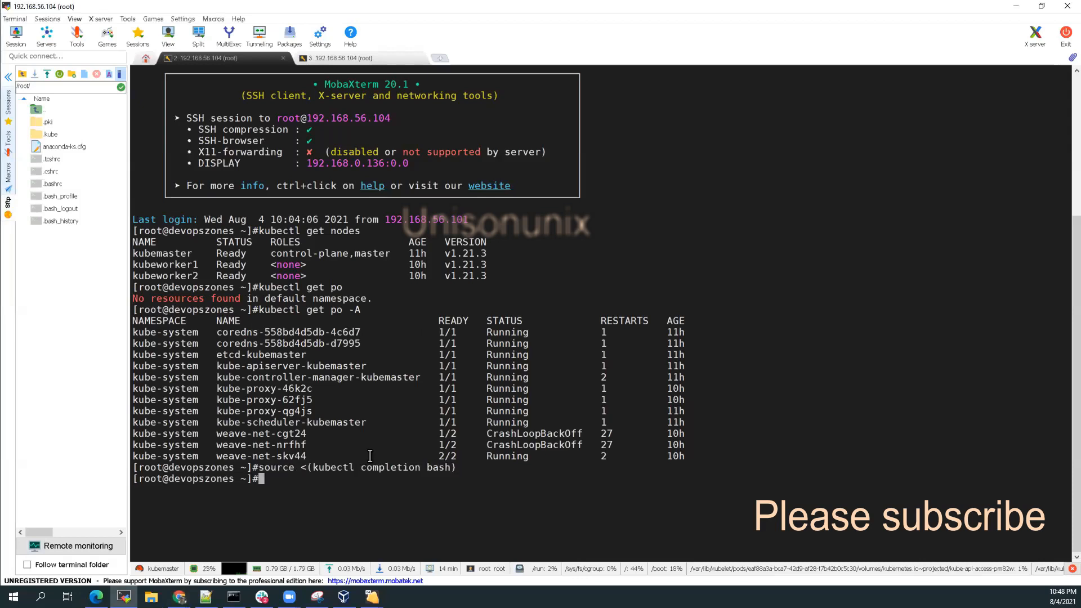
type("kubec")
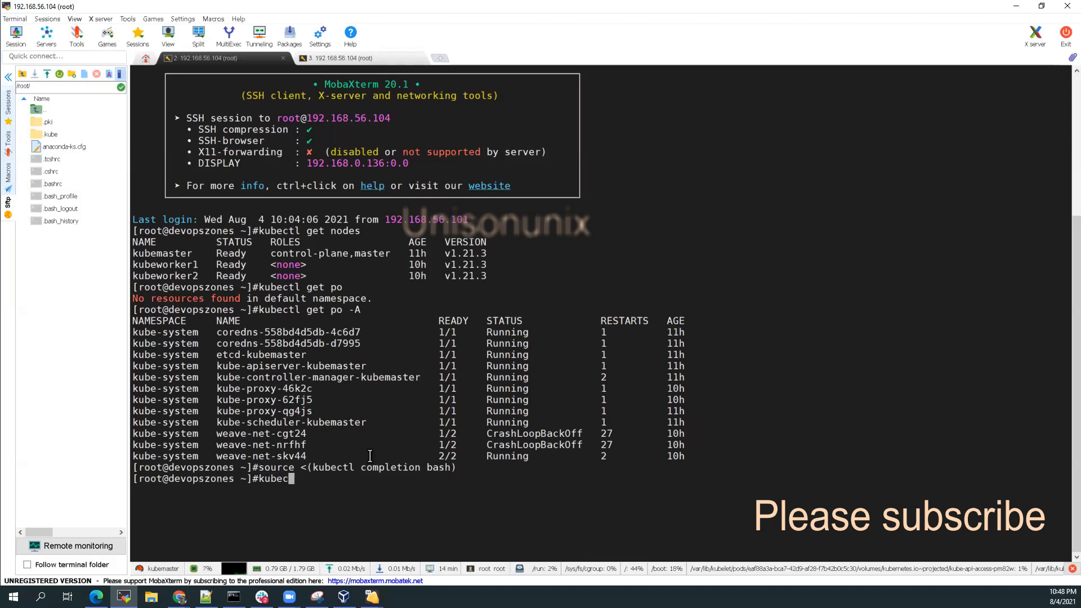
type("l")
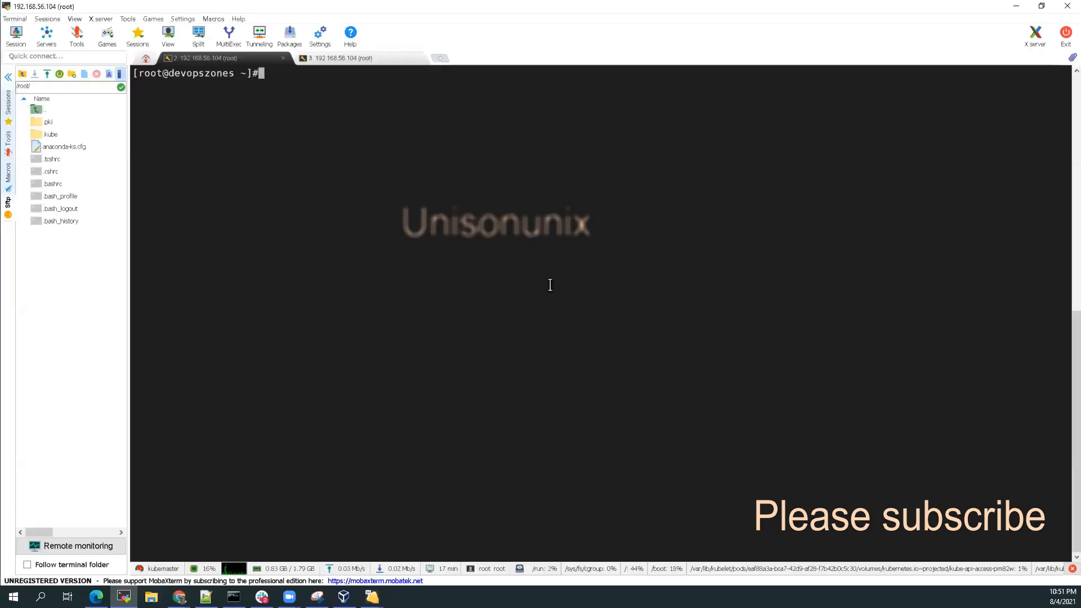
Test Tab completion on 'kubectl ge', hit _get_comp_words_by_ref errors, and cancel the line
type("kube")
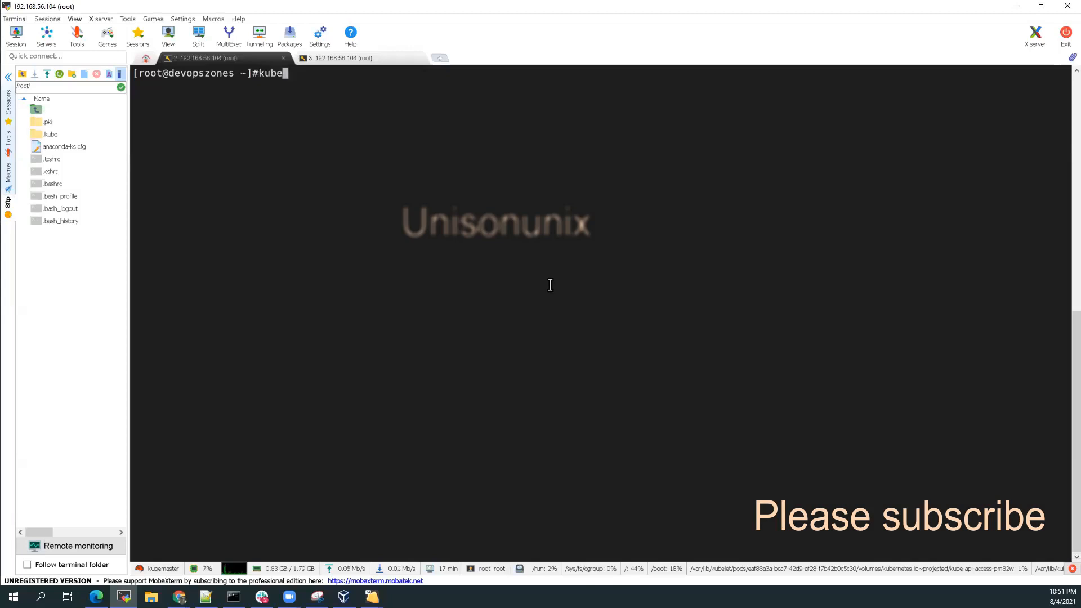
type("ctl")
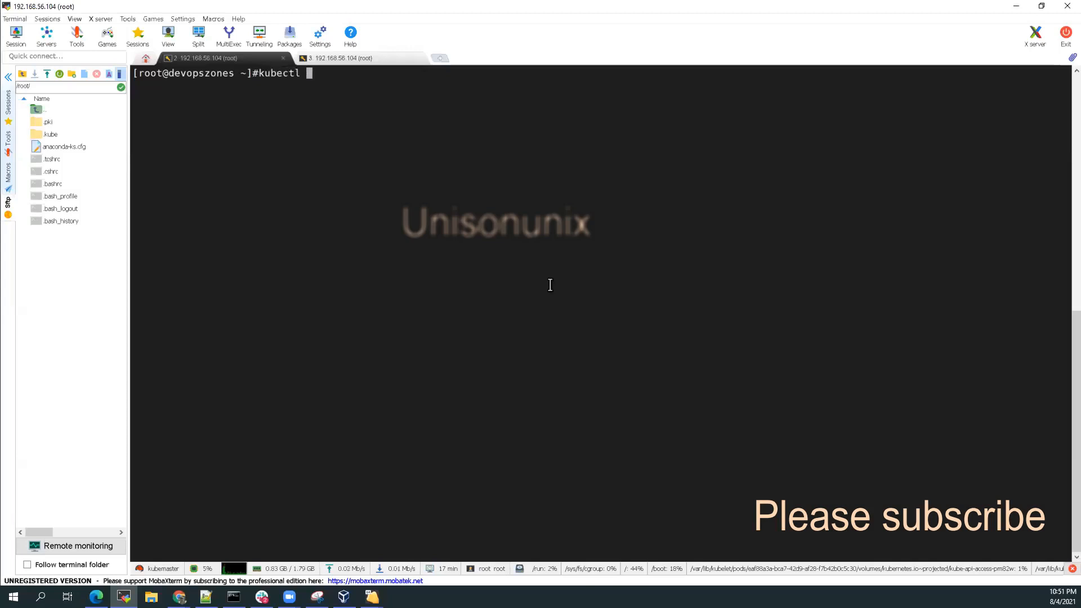
type("ge")
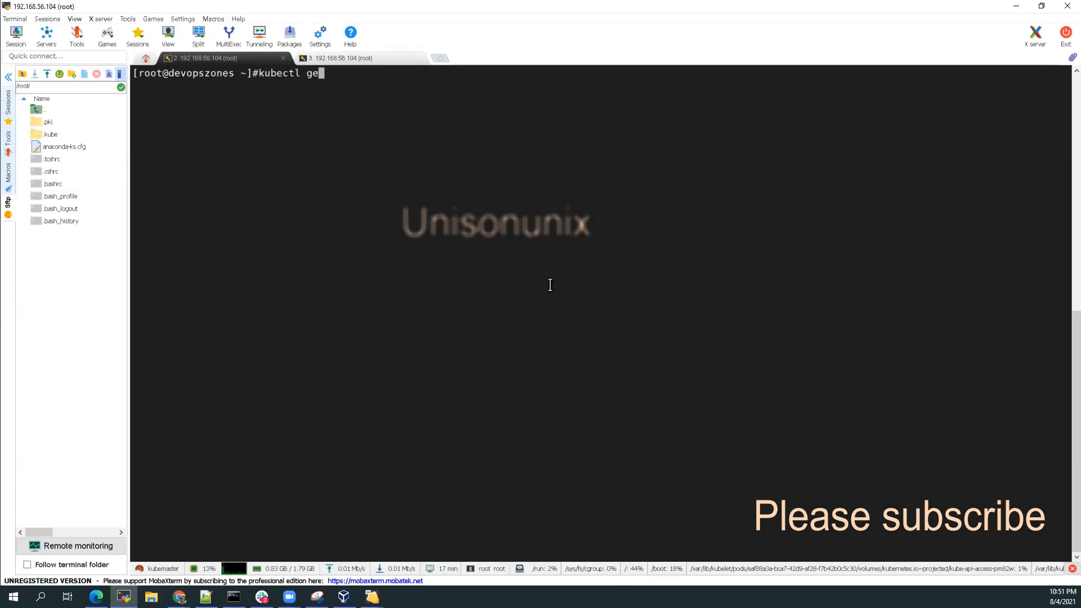
key("Tab")
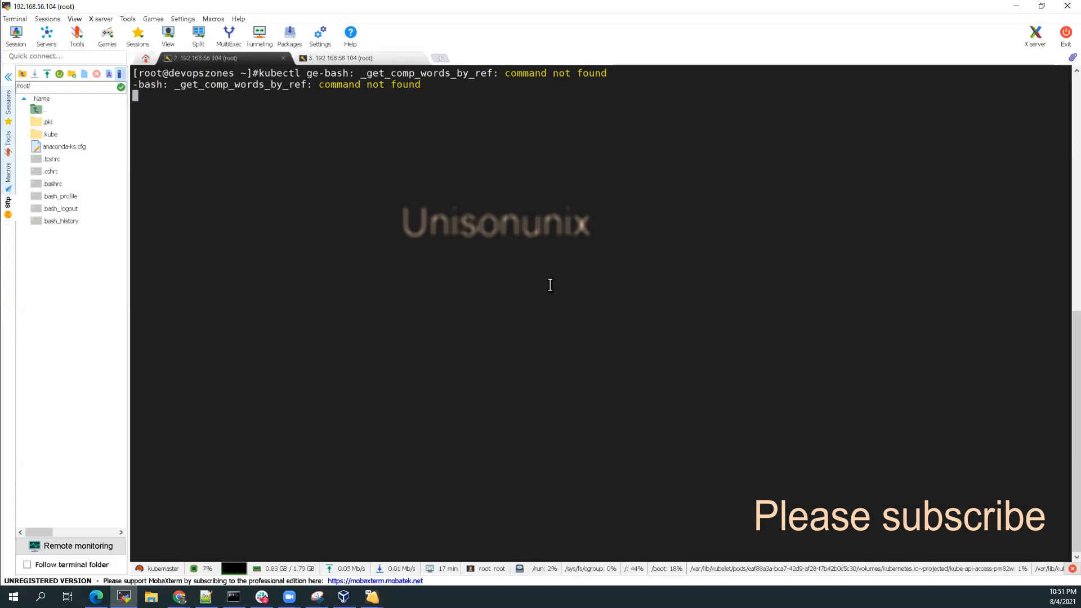
key("ctrl+c")
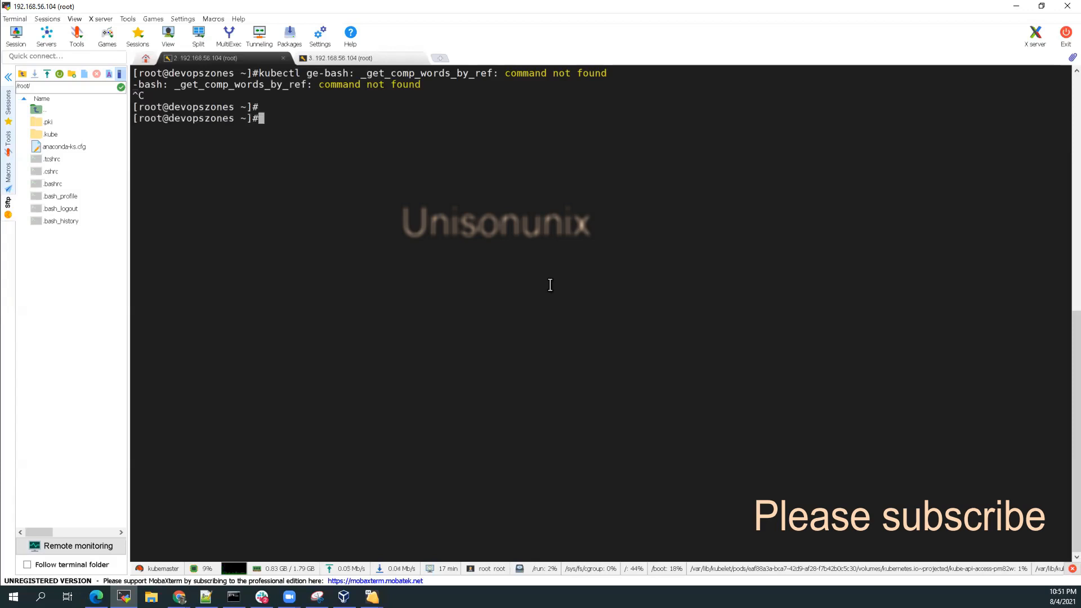
Install the bash-completion package with yum install bash-completion
type("yum")
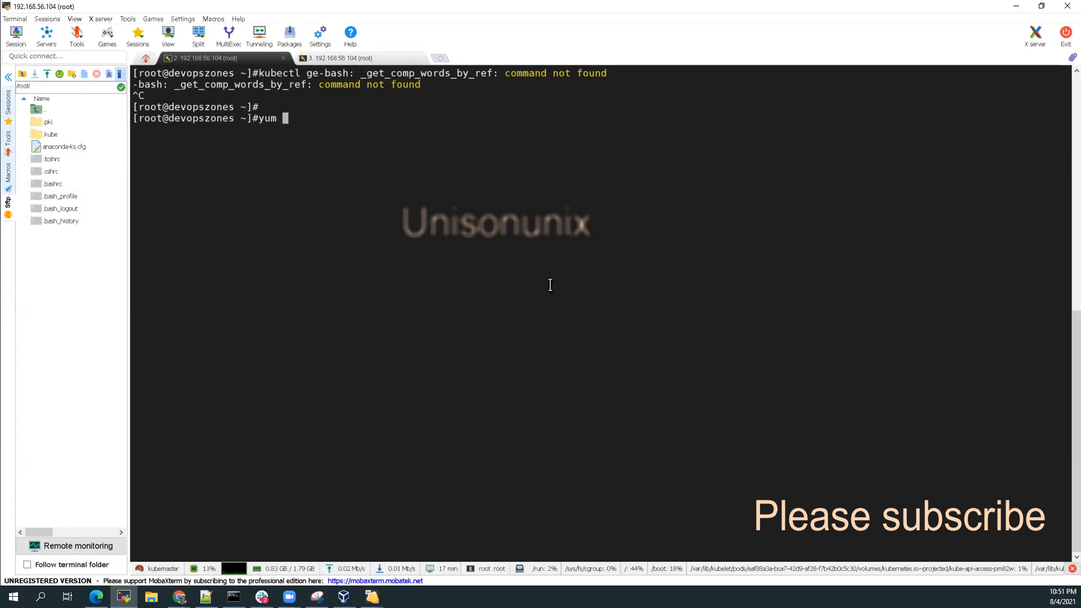
type("insta")
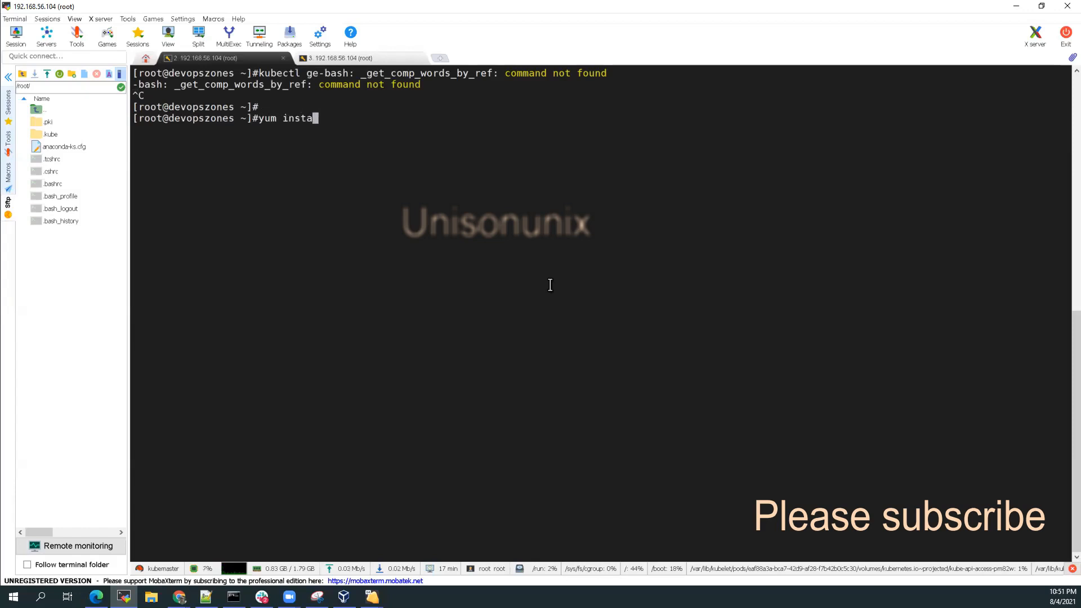
type("ll bash-completion -")
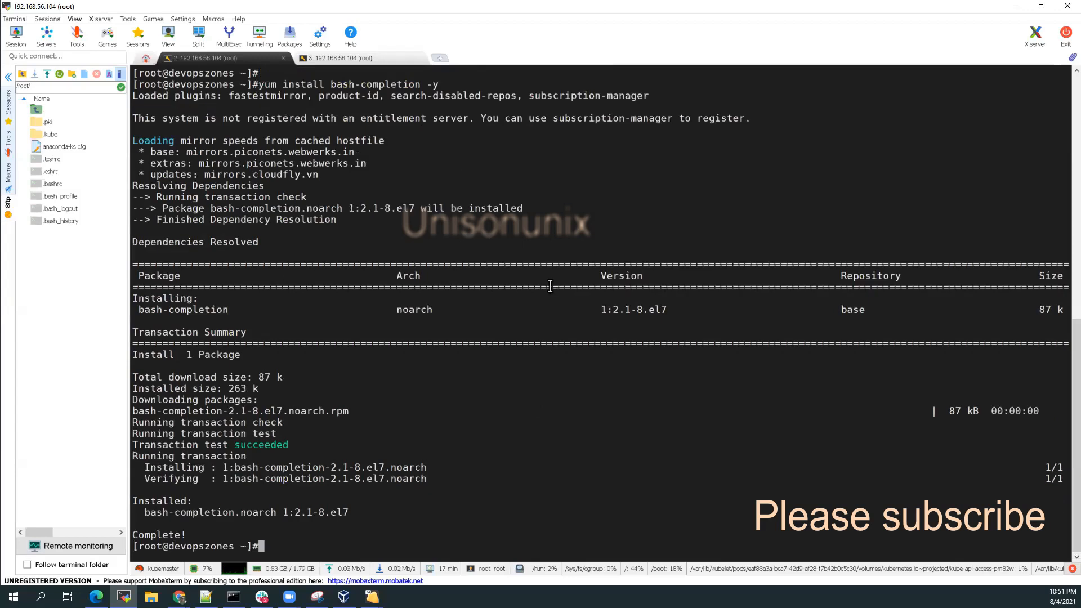
Re-source kubectl completion and compose 'kubectl get' to test it
type("yum install _get_comp_words_by_ref")
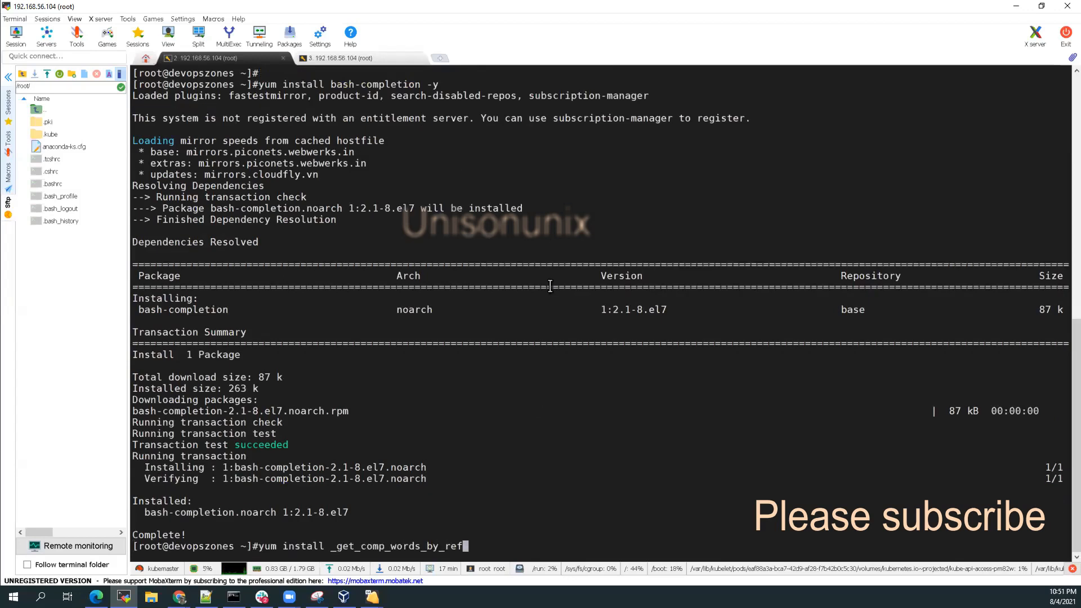
type("poweroff")
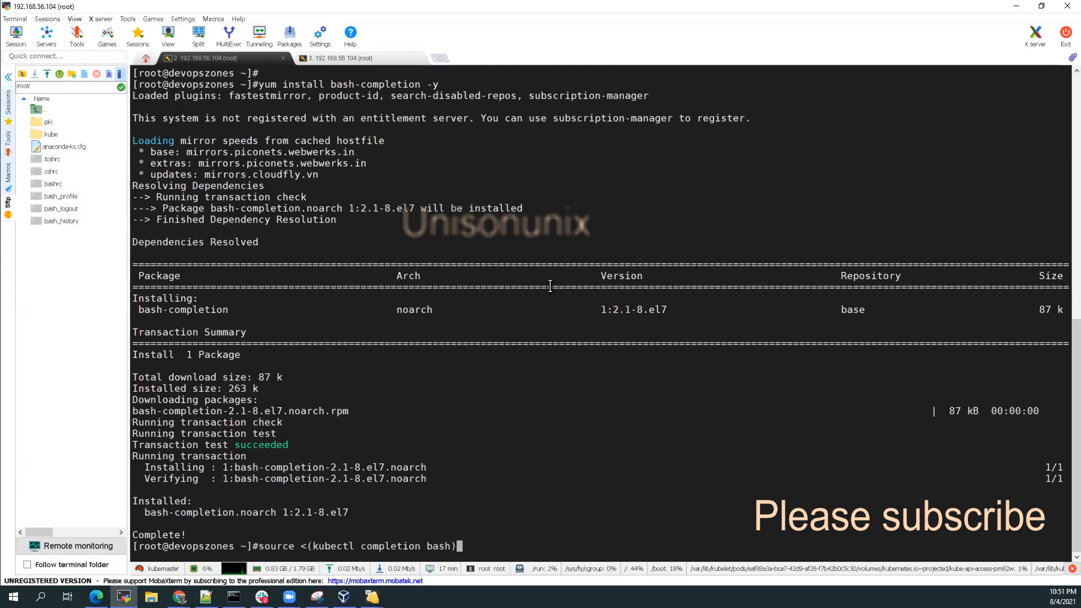
key("Return")
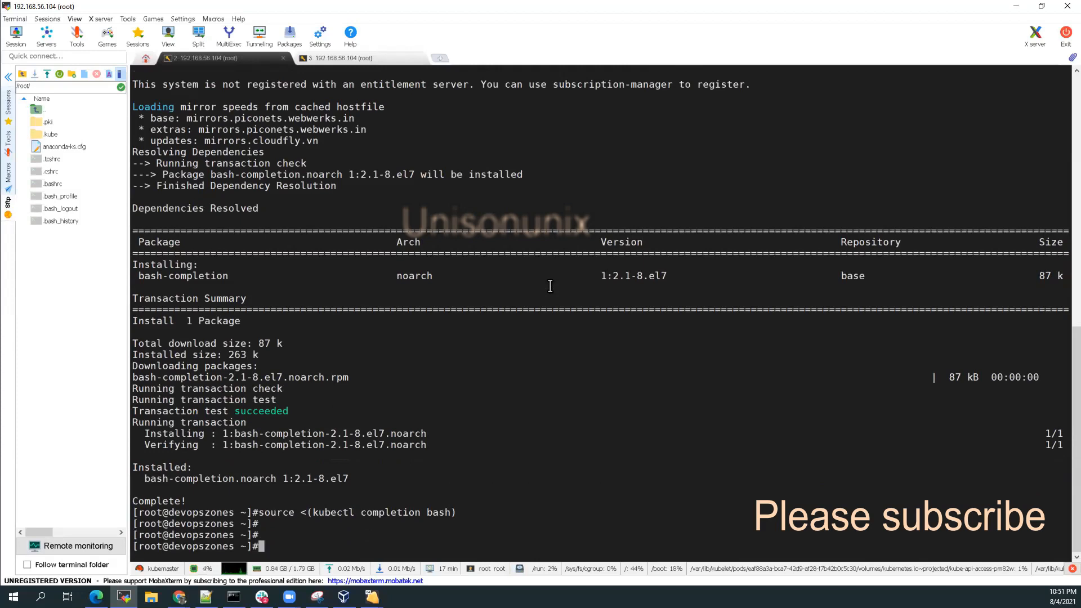
type("kube")
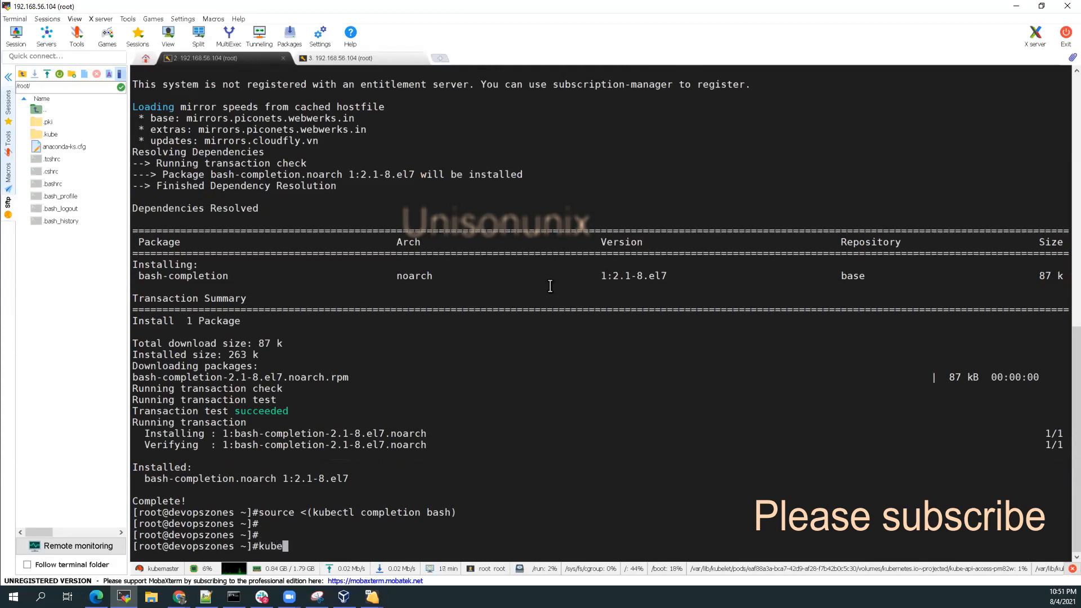
type("ctl")
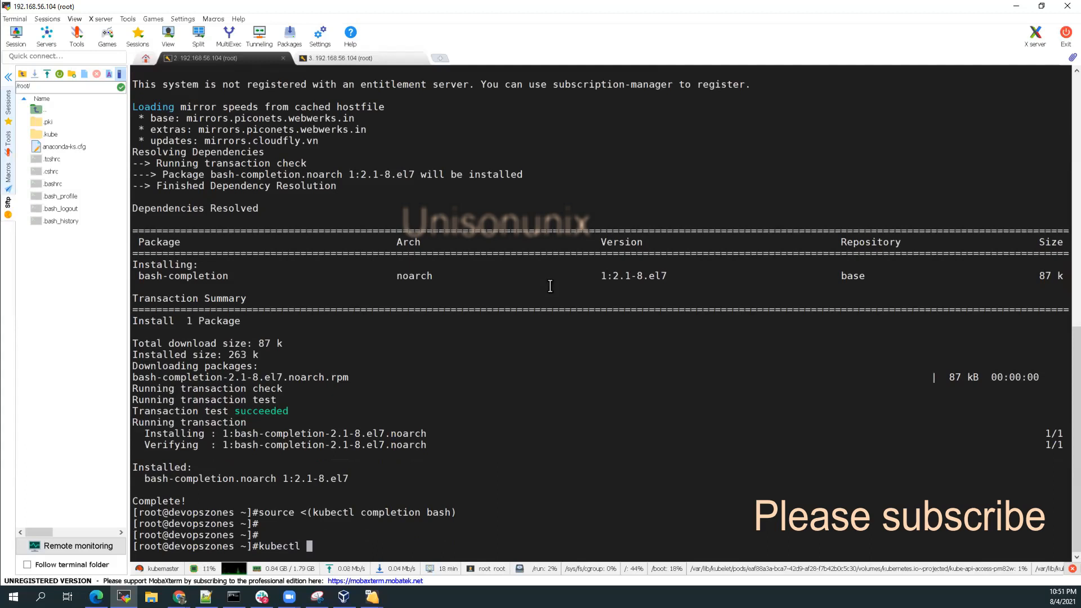
type("get")
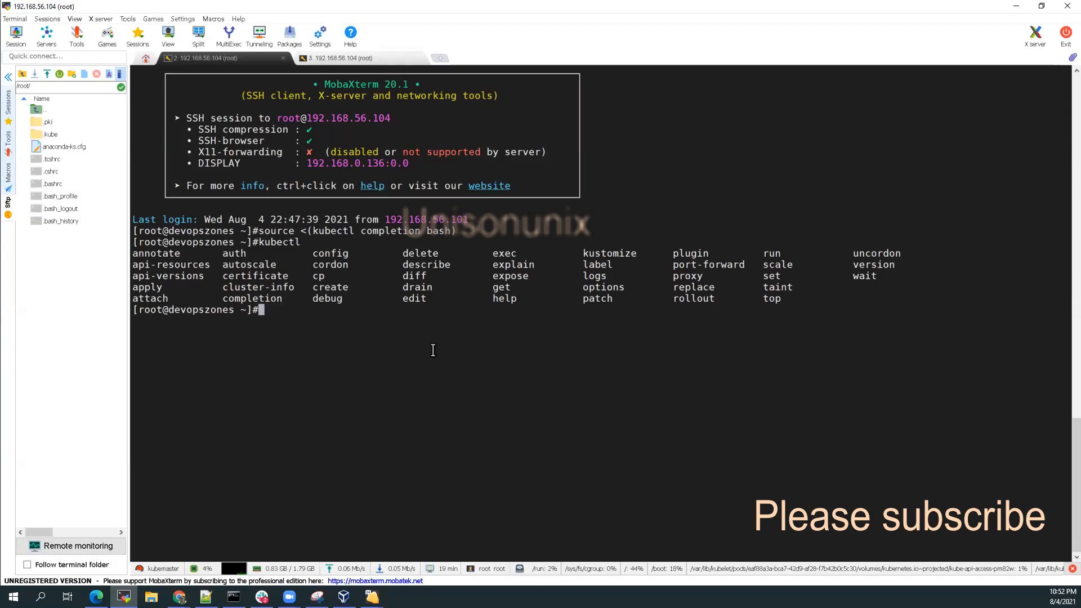
List kubectl subcommands via Tab completion and run kubectl get pod in the default namespace
type("kubectl")
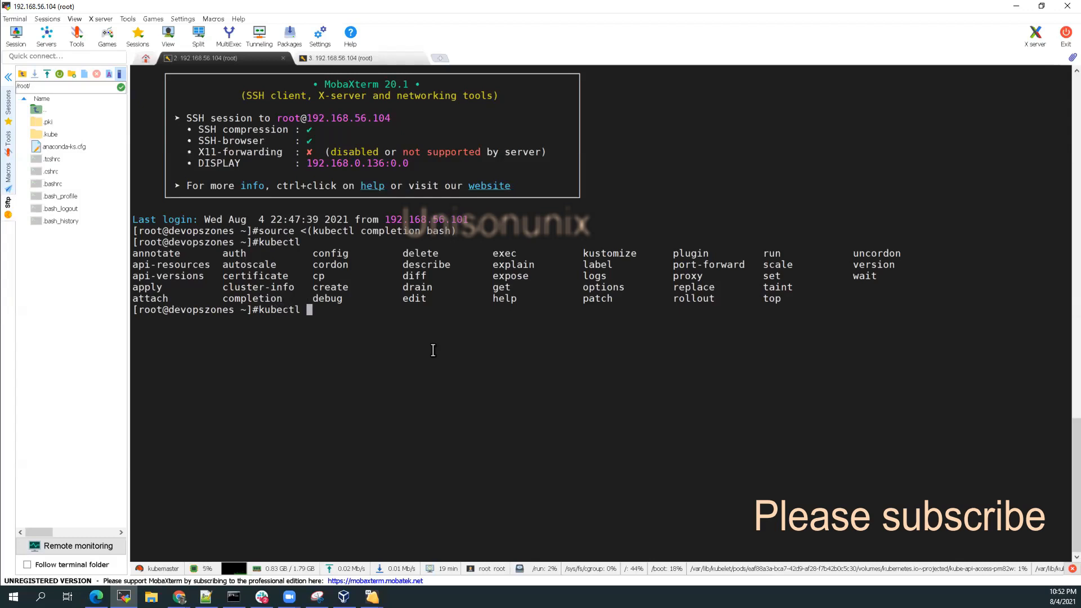
type("get")
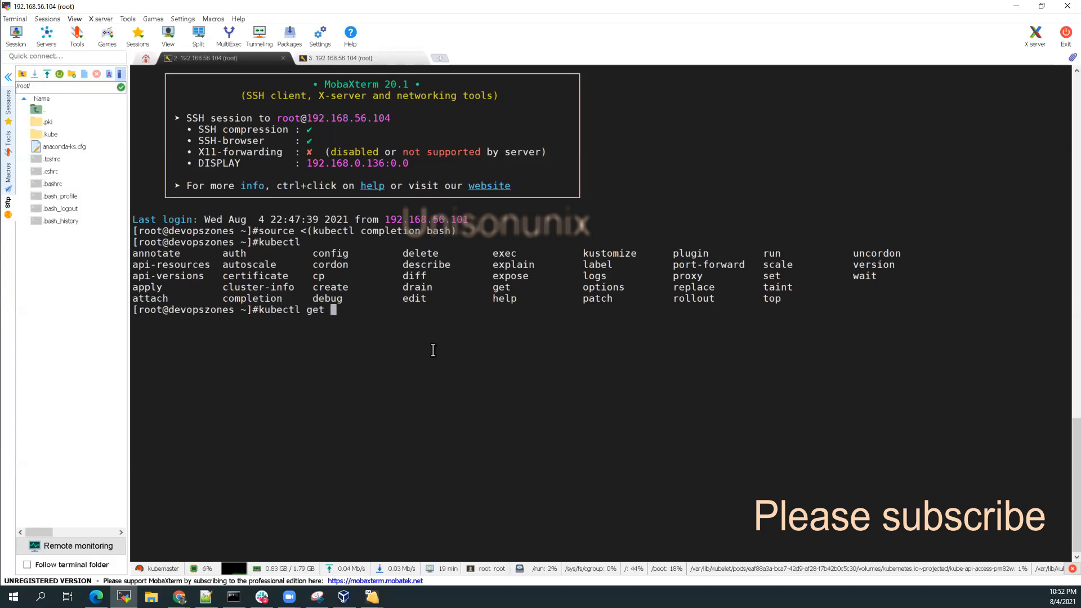
key("BackSpace")
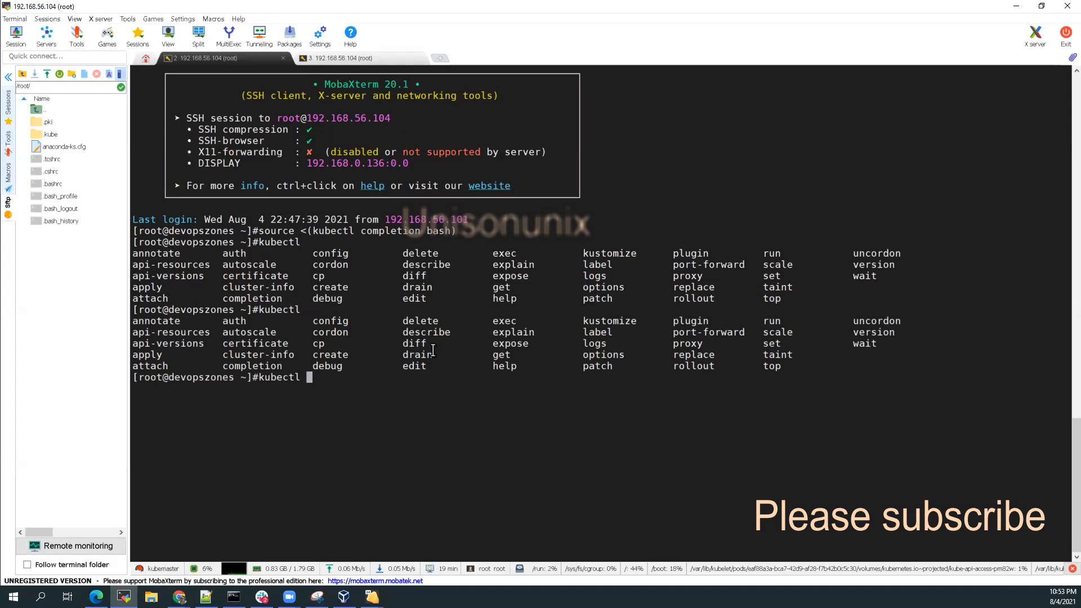
type("get pod")
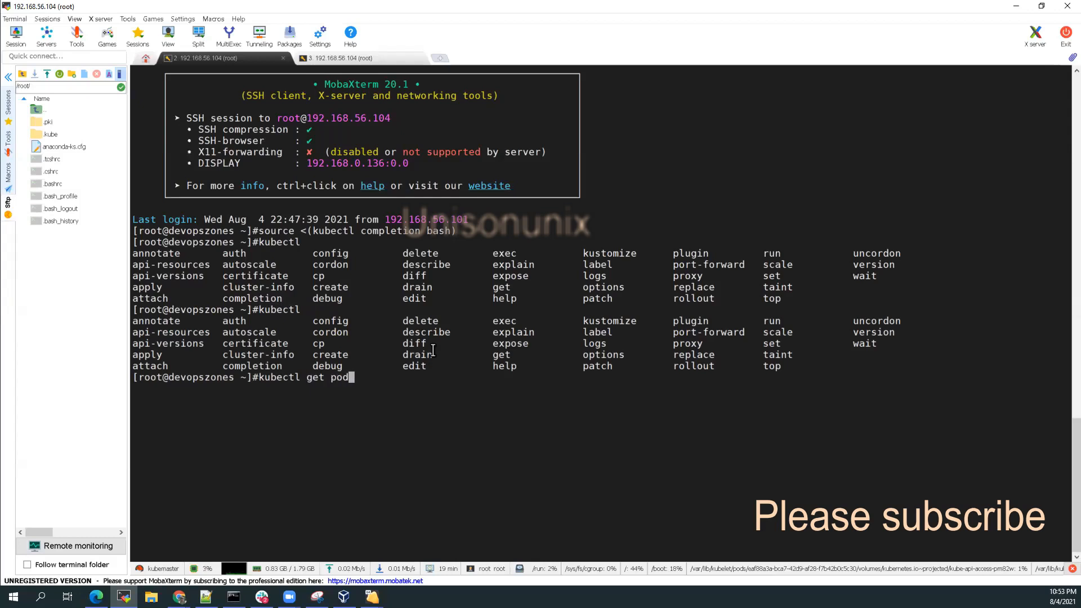
key("Return")
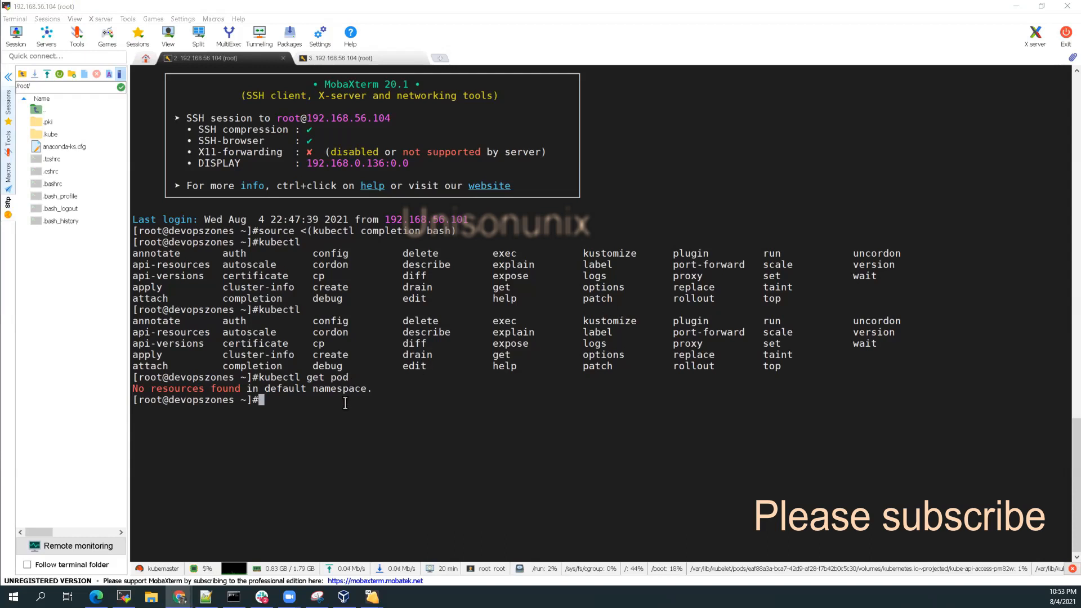
Append 'source <(kubectl completion bash)' to ~/.bashrc
type("echo \"source <(kubectl completion bash)\" >> ~/.bashrc")
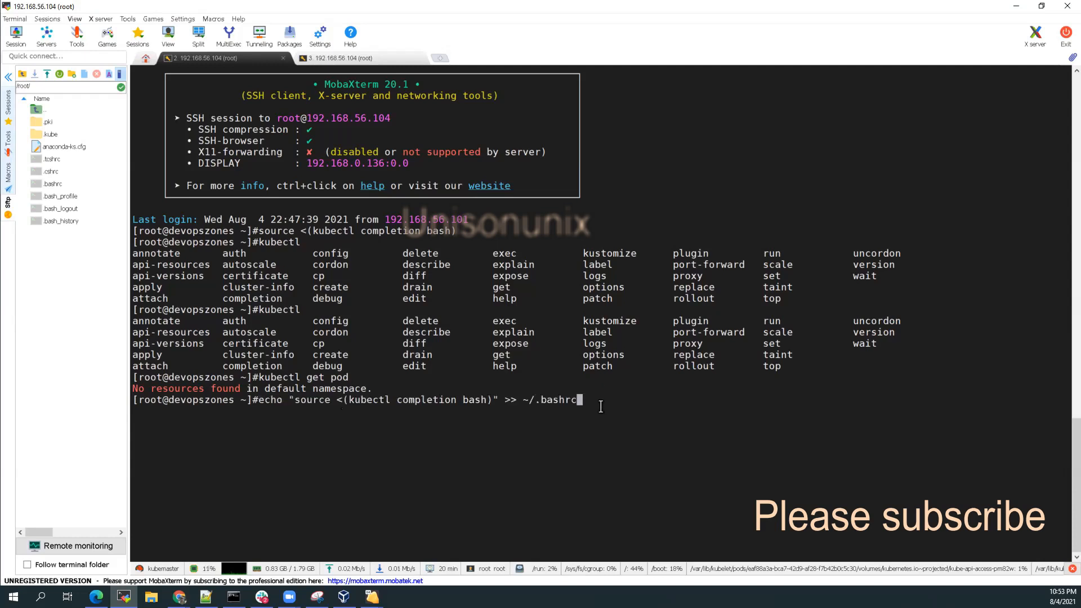
key("Return")
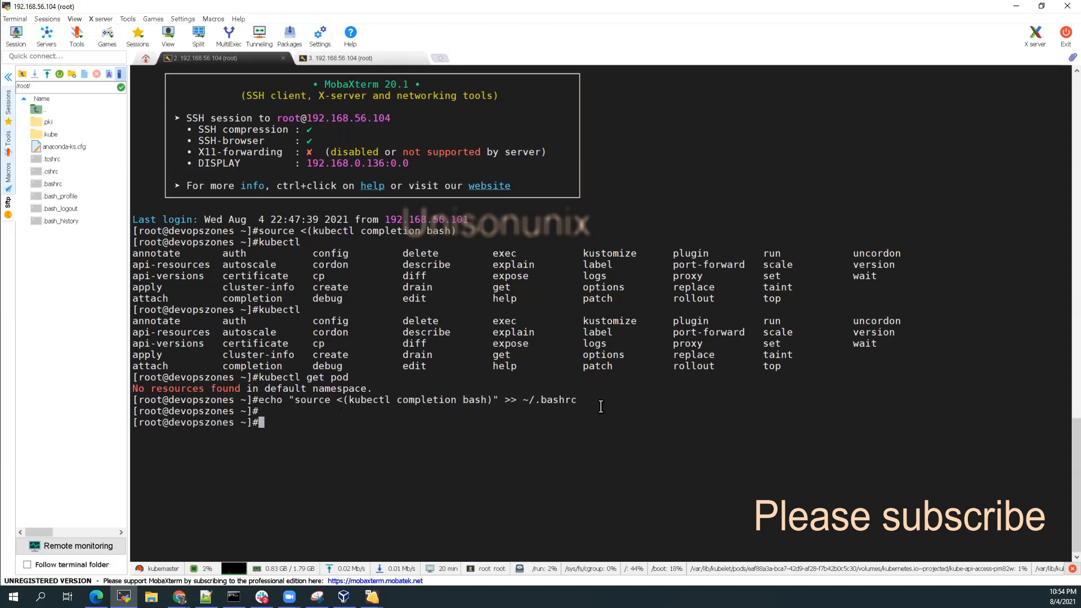
mouse_move(149, 485)
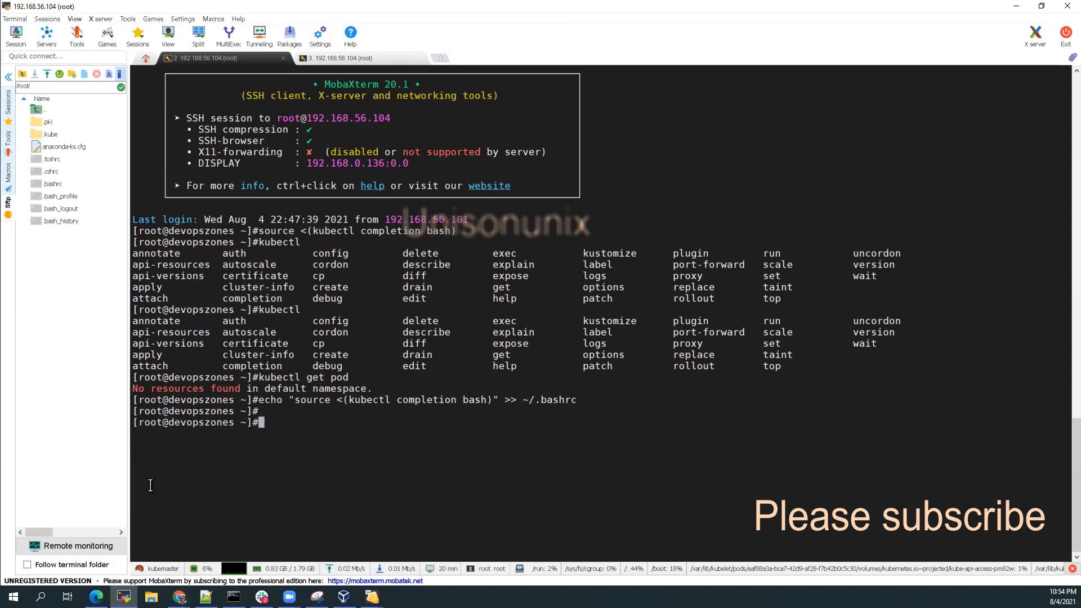
mouse_move(568, 436)
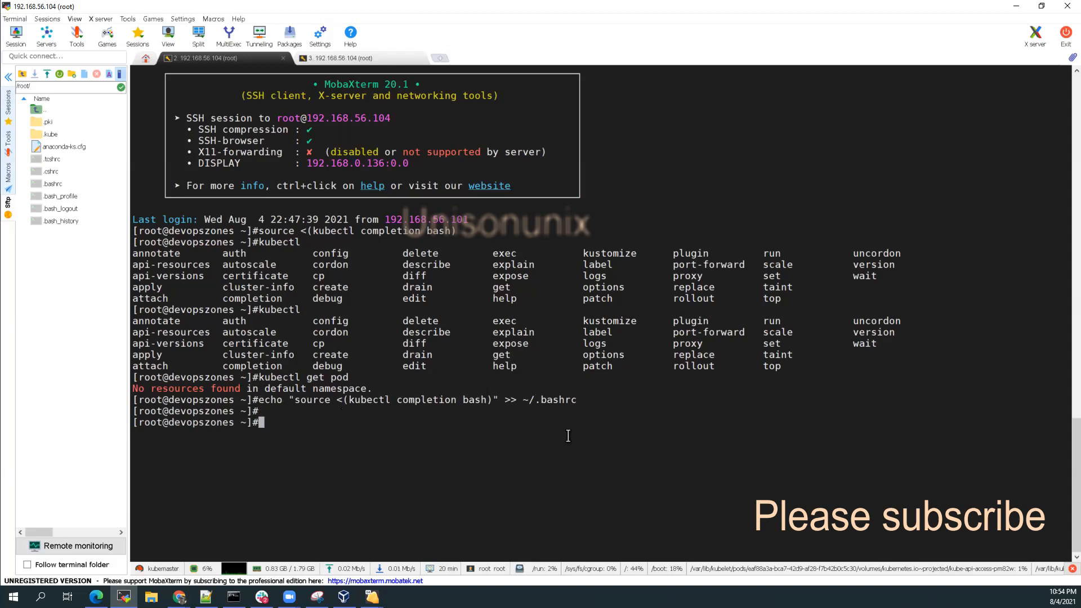
key("Return")
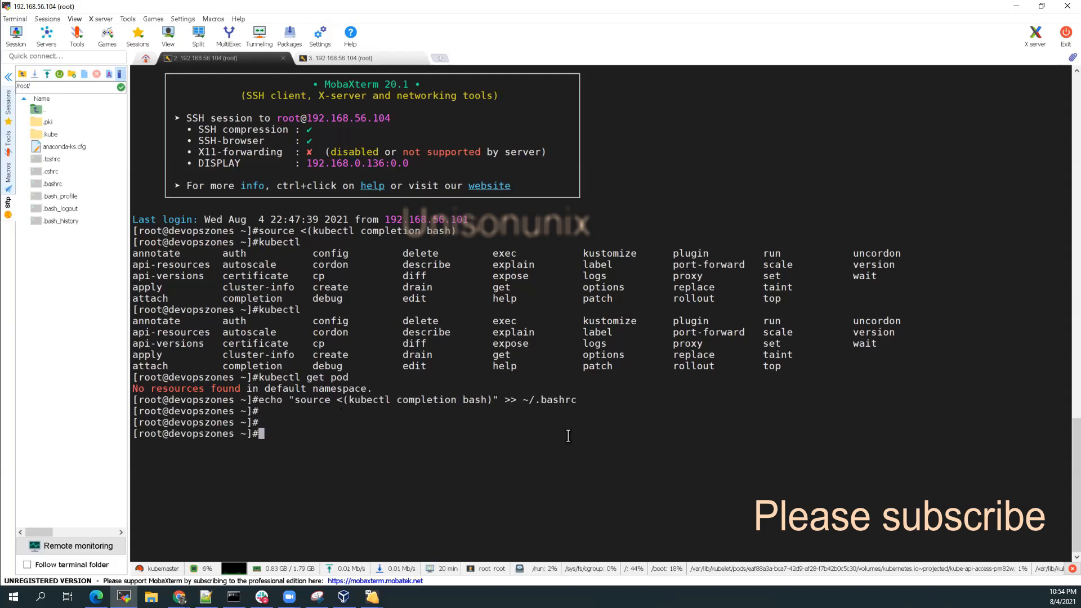
Run kubectl get pods -A with Tab completion, listing the kube-system pods
type("kubectl ge")
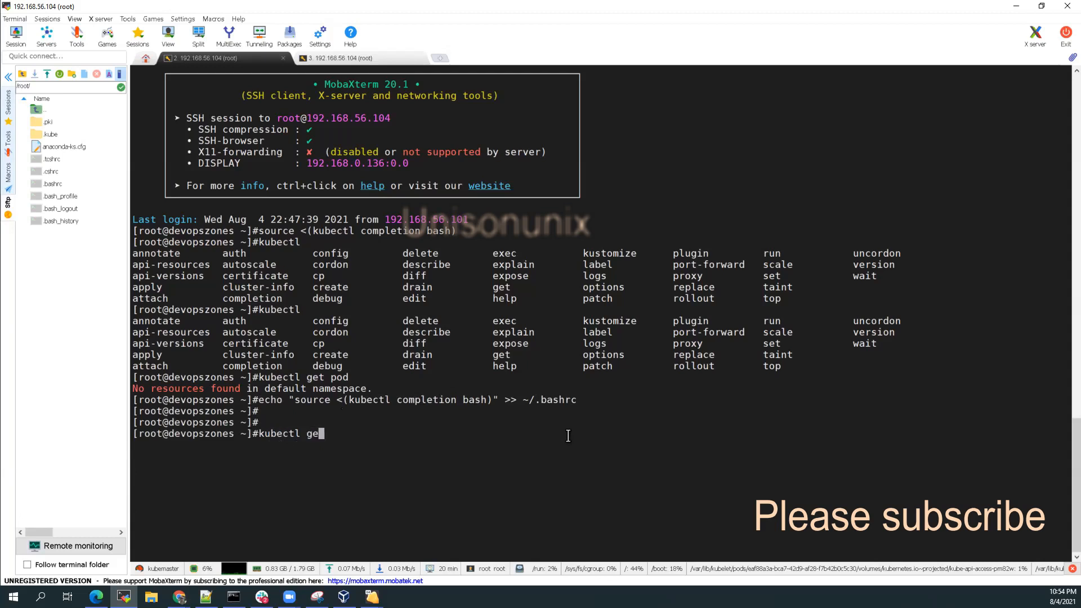
type("t")
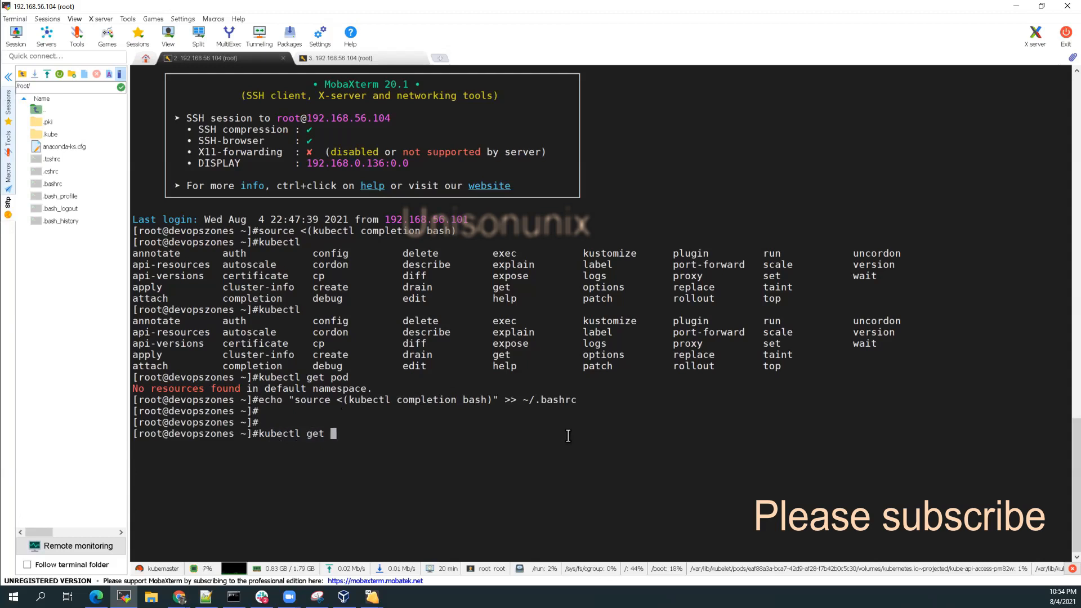
type("pods")
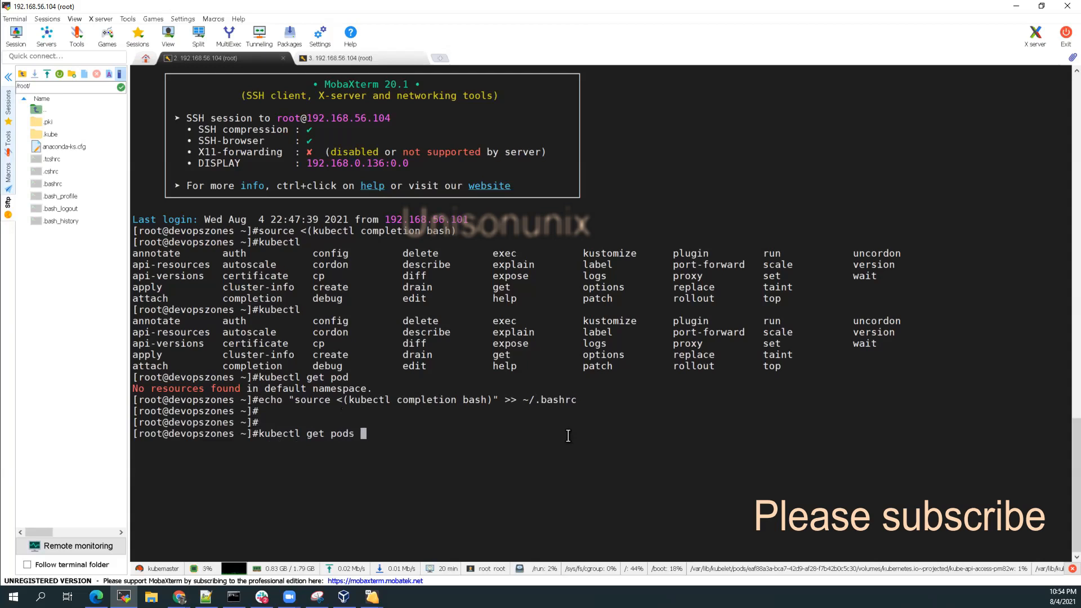
type("-A")
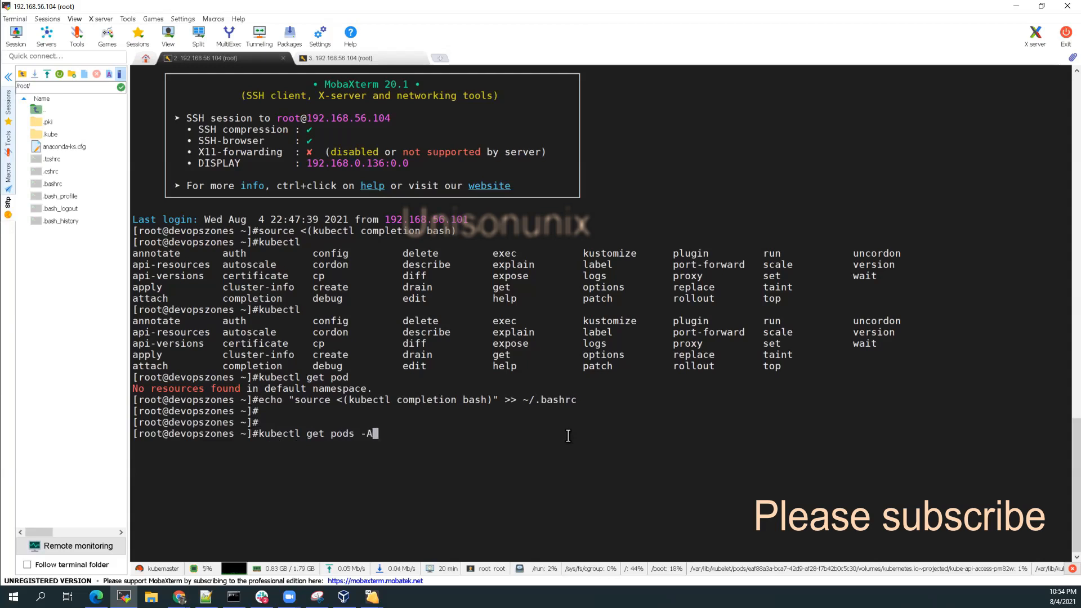
key("Return")
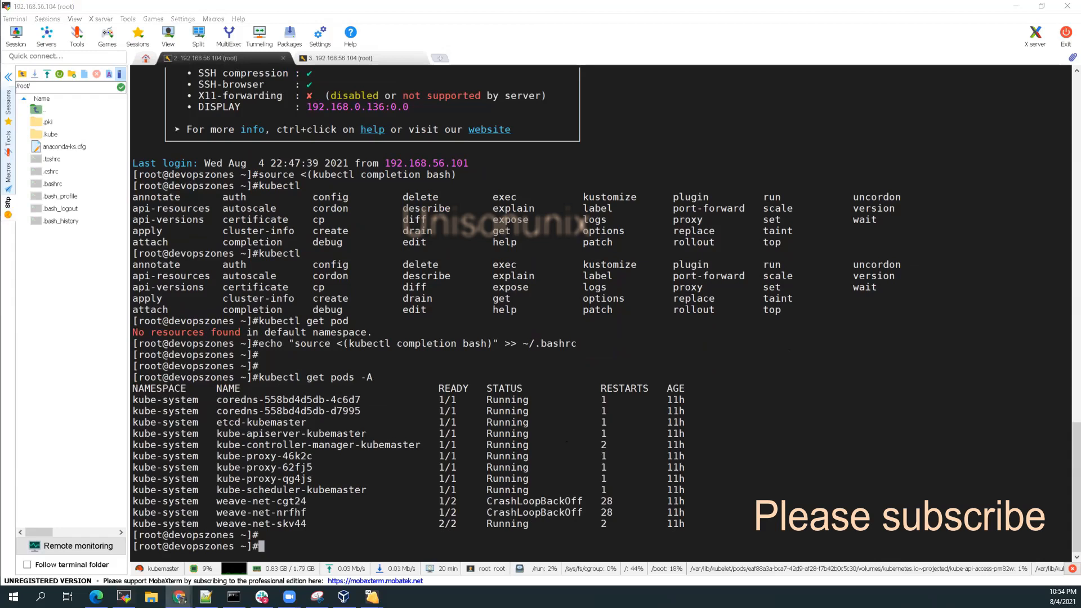
Define alias k=kubectl and register completion with complete -F __start_kubectl k
type("alias k=kubectl")
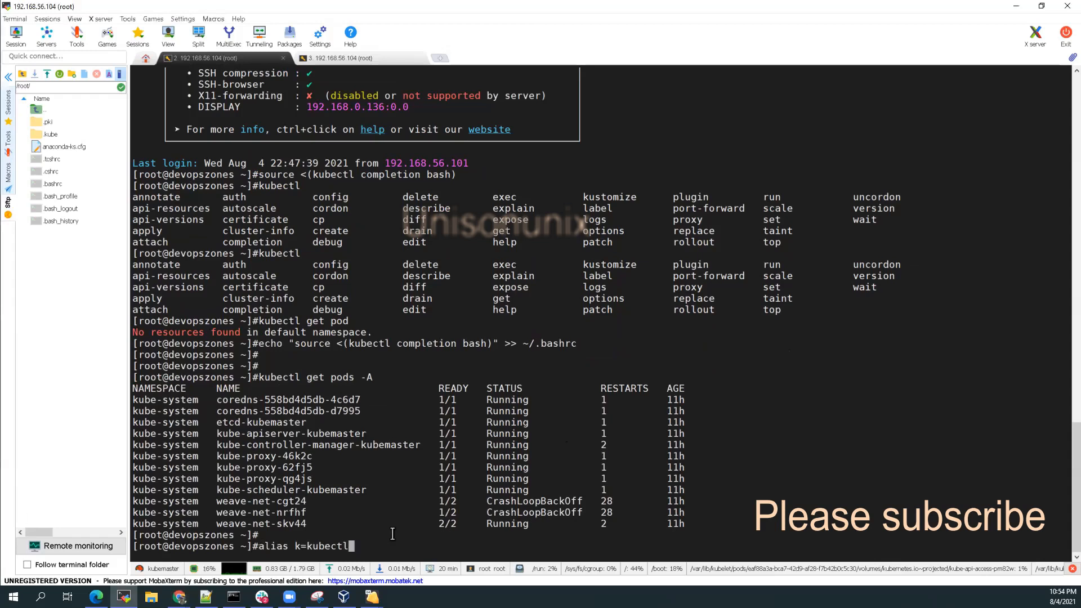
key("Return")
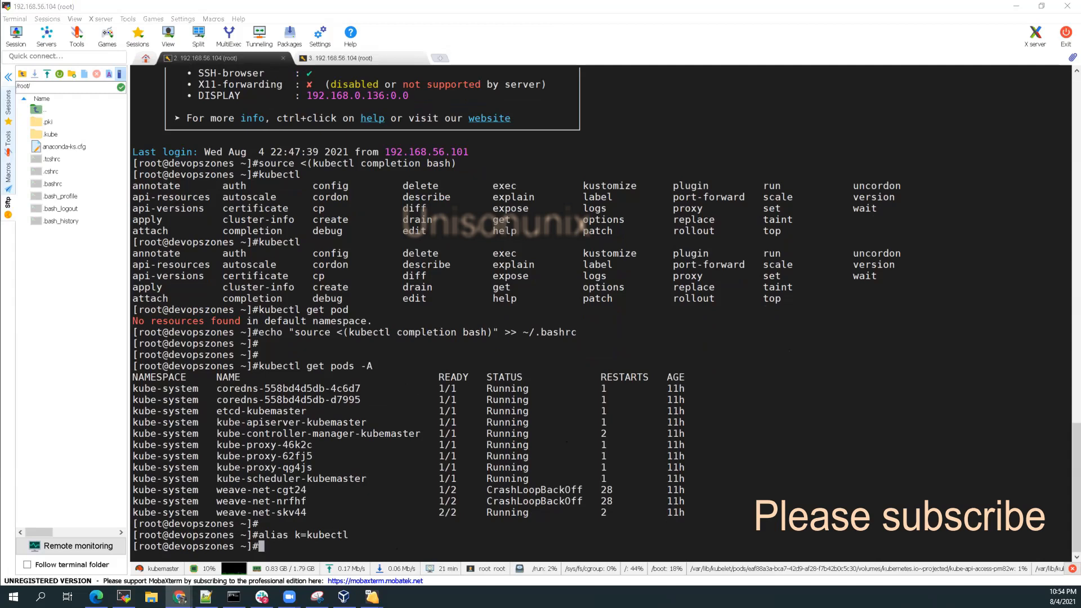
type("complete -F __start_kubectl k")
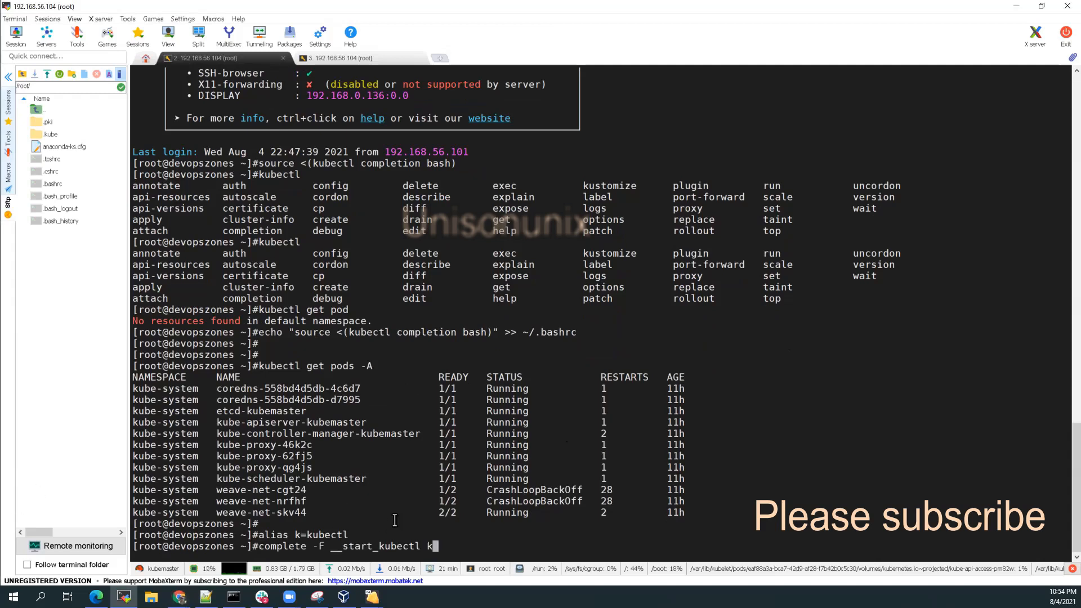
key("Return")
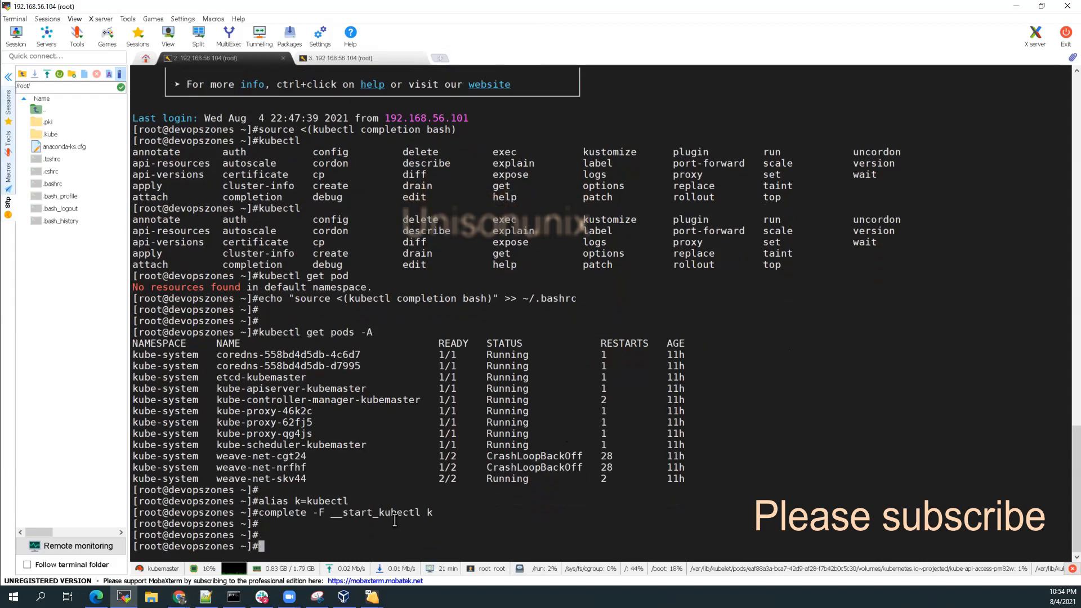
Run k get pods, which reports no resources in the default namespace
type("k")
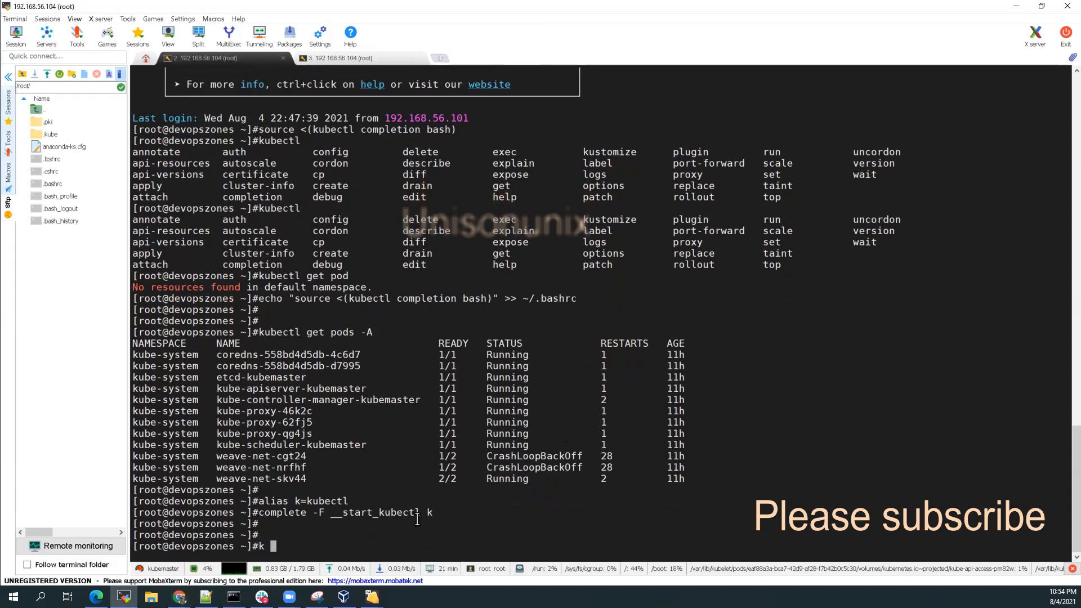
type("get")
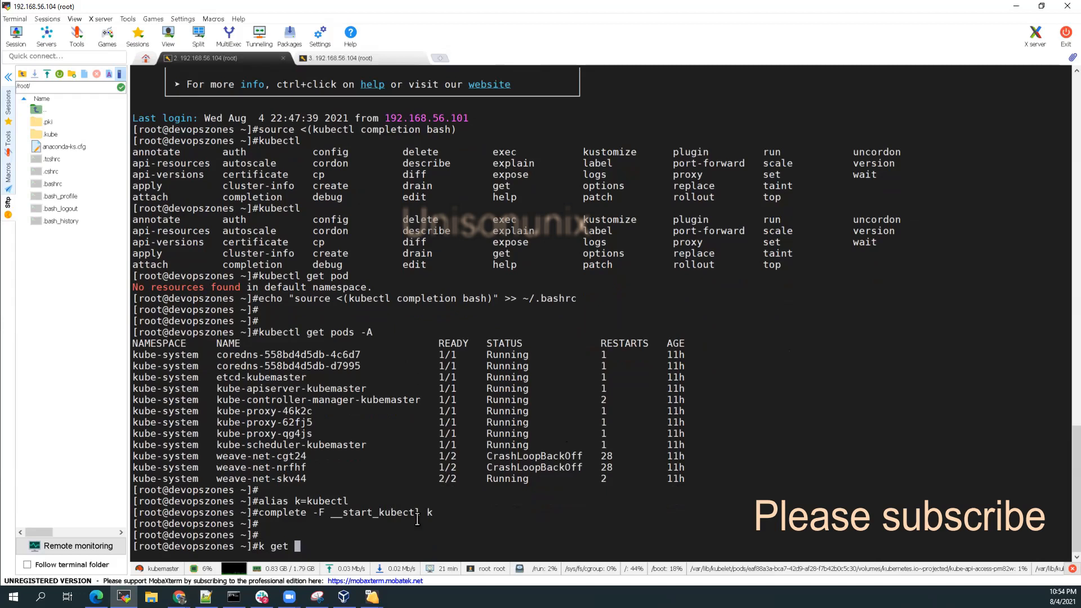
key("Return")
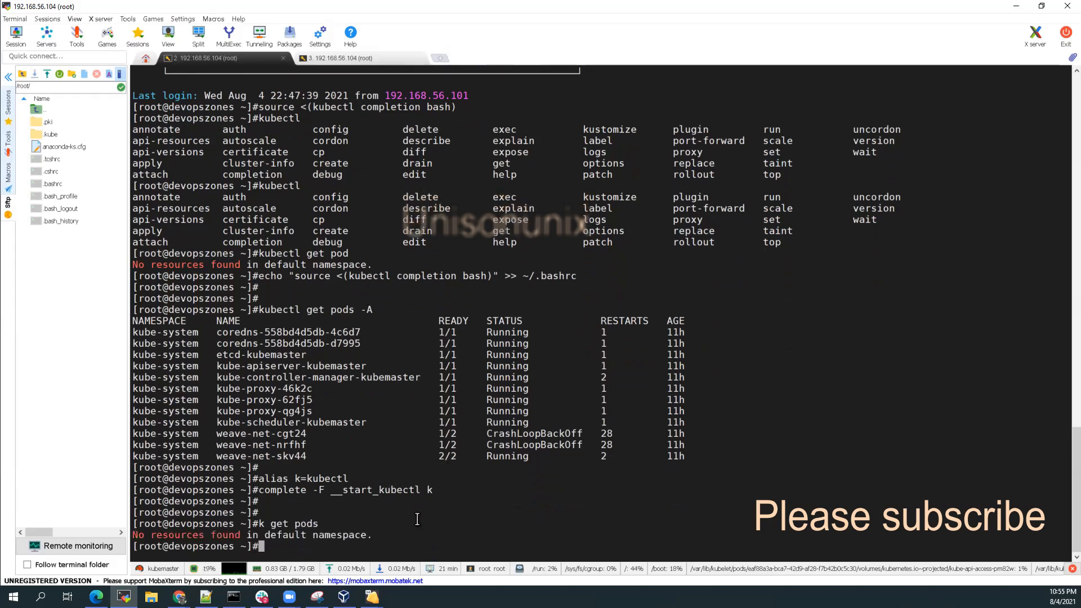